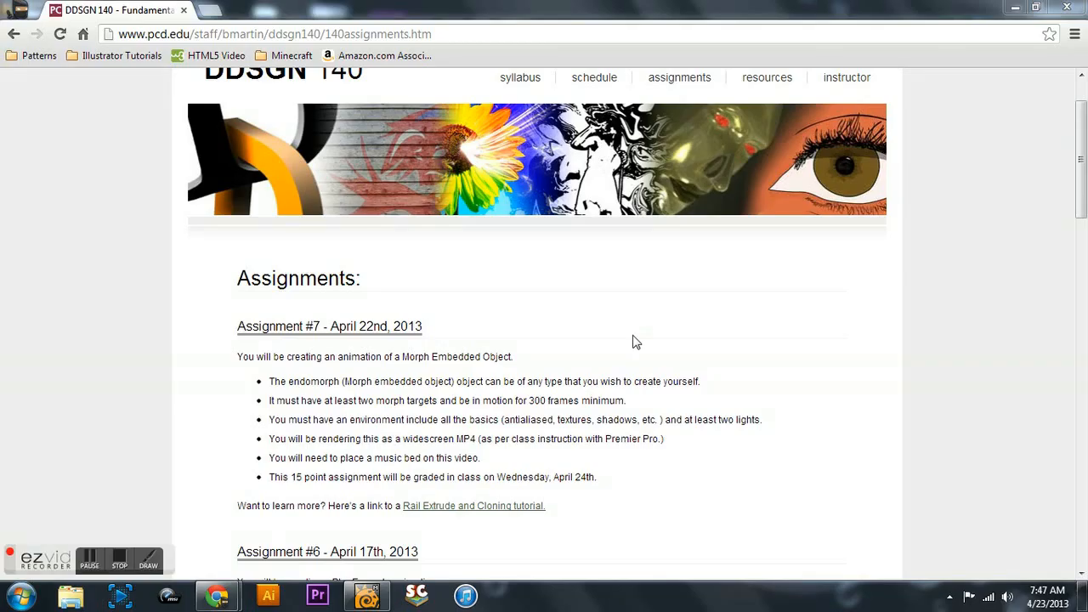
pyautogui.moveTo(620, 343)
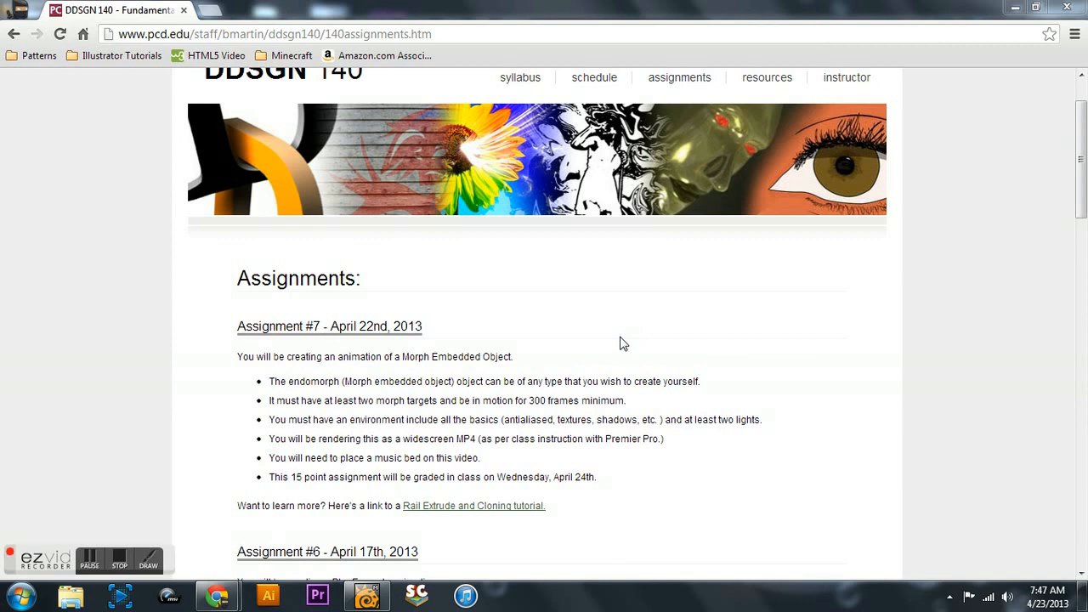
pyautogui.moveTo(286, 368)
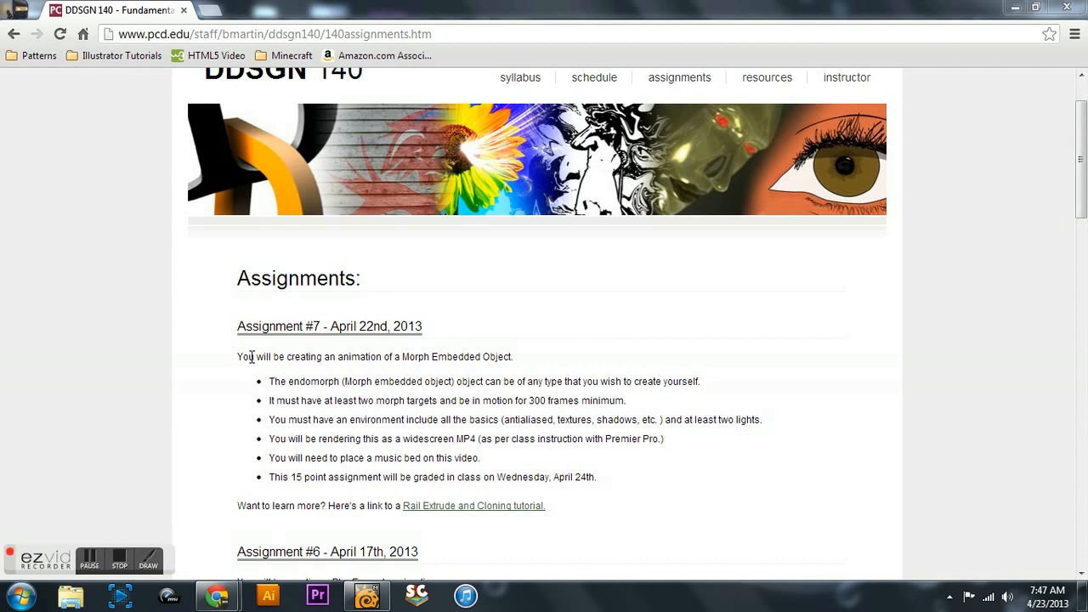
# - Review the assignment brief, then switch to Polygon mode and list morph maps
pyautogui.moveTo(238, 357); pyautogui.dragTo(418, 380)
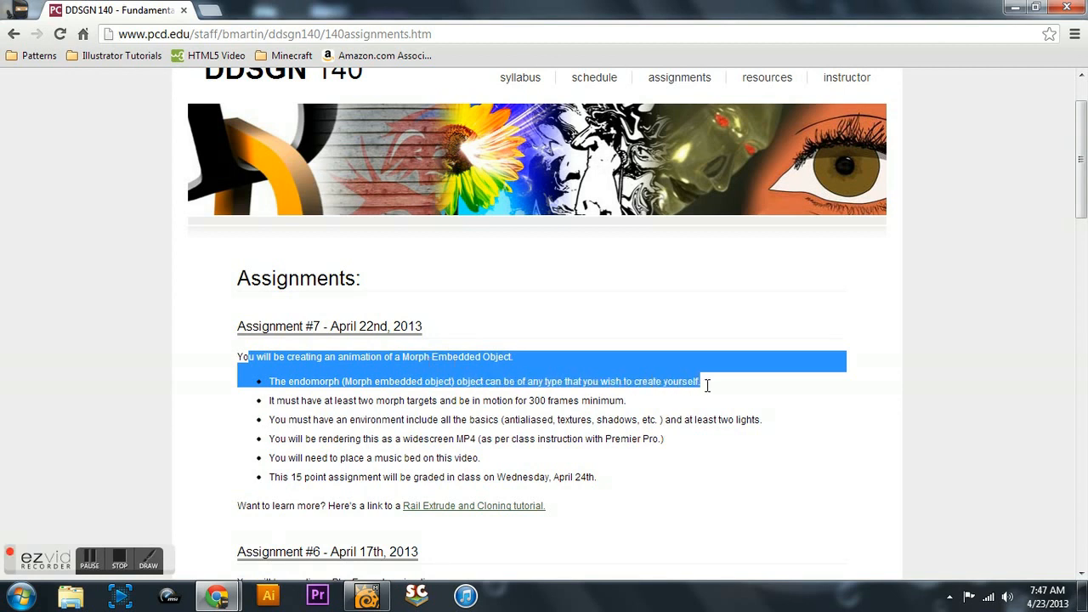
pyautogui.click(340, 356)
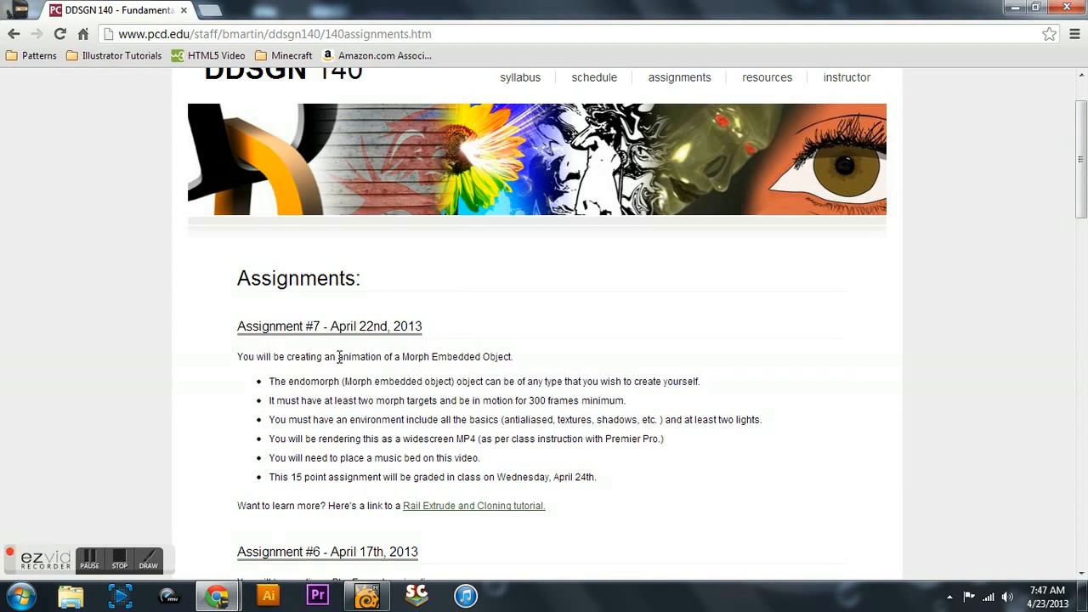
pyautogui.moveTo(338, 356); pyautogui.dragTo(661, 381)
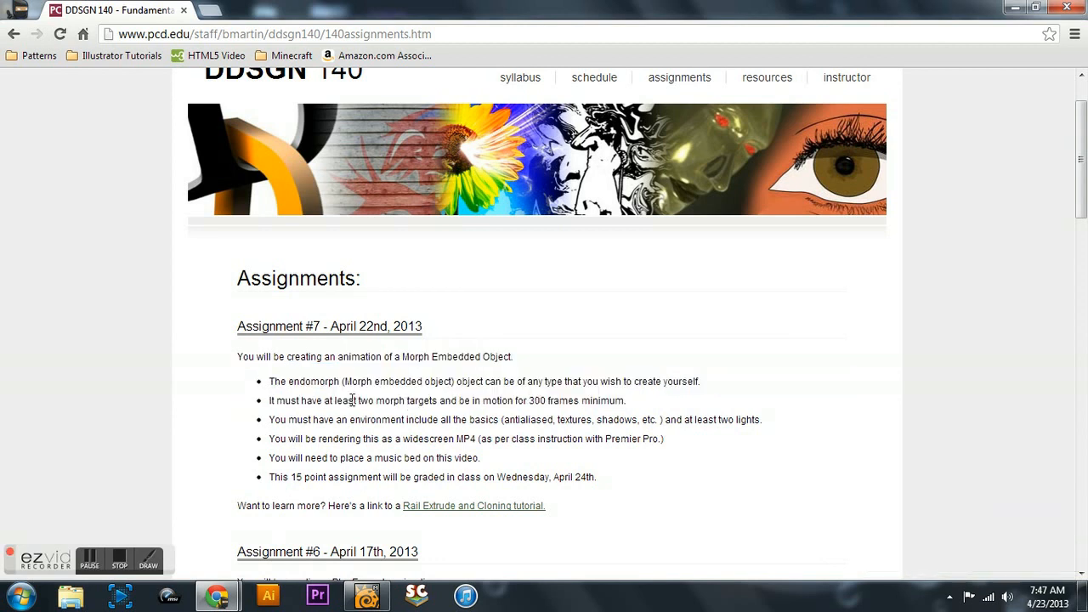
pyautogui.moveTo(346, 400); pyautogui.dragTo(442, 401)
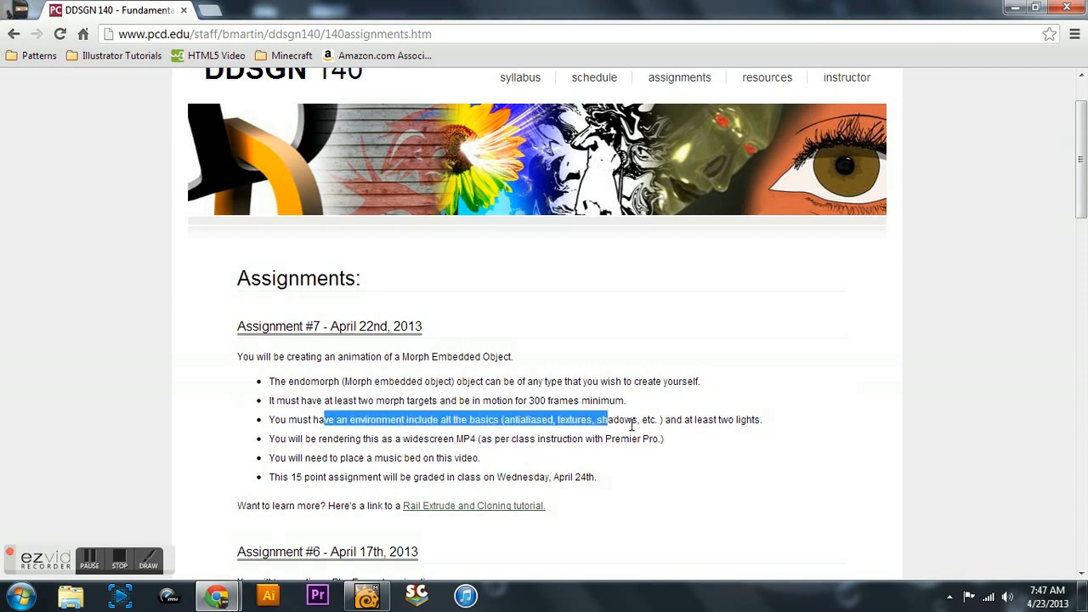
pyautogui.moveTo(600, 419); pyautogui.dragTo(761, 419)
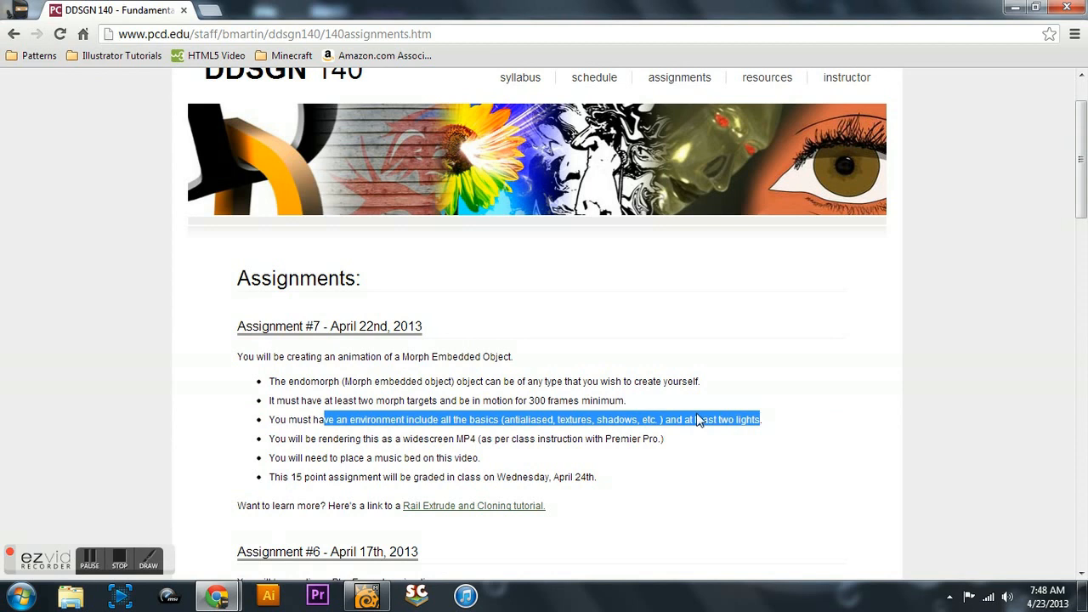
pyautogui.moveTo(511, 359)
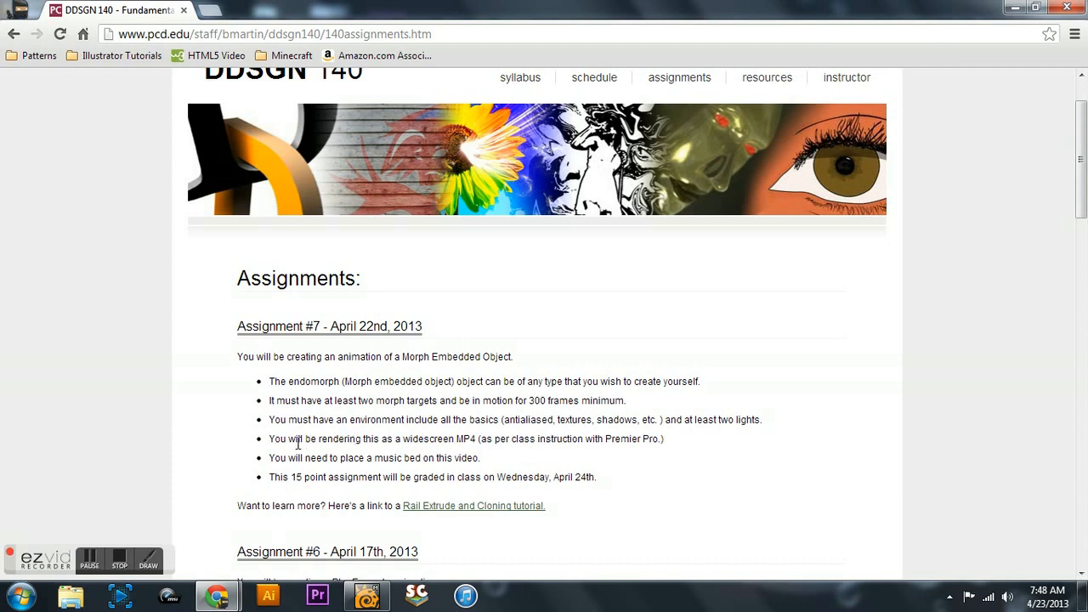
pyautogui.moveTo(285, 439); pyautogui.dragTo(391, 457)
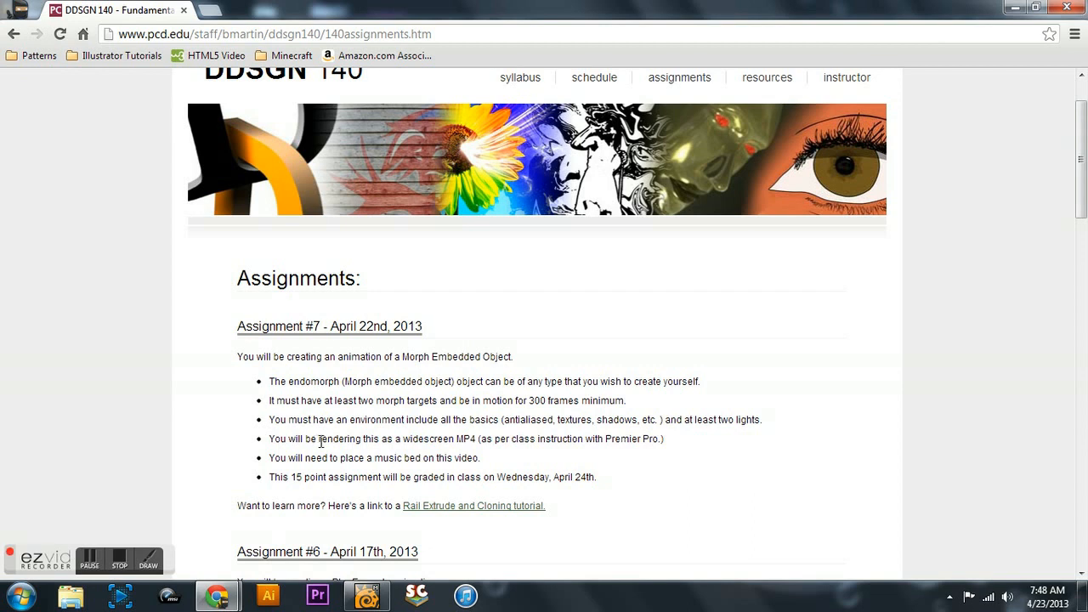
pyautogui.moveTo(371, 433)
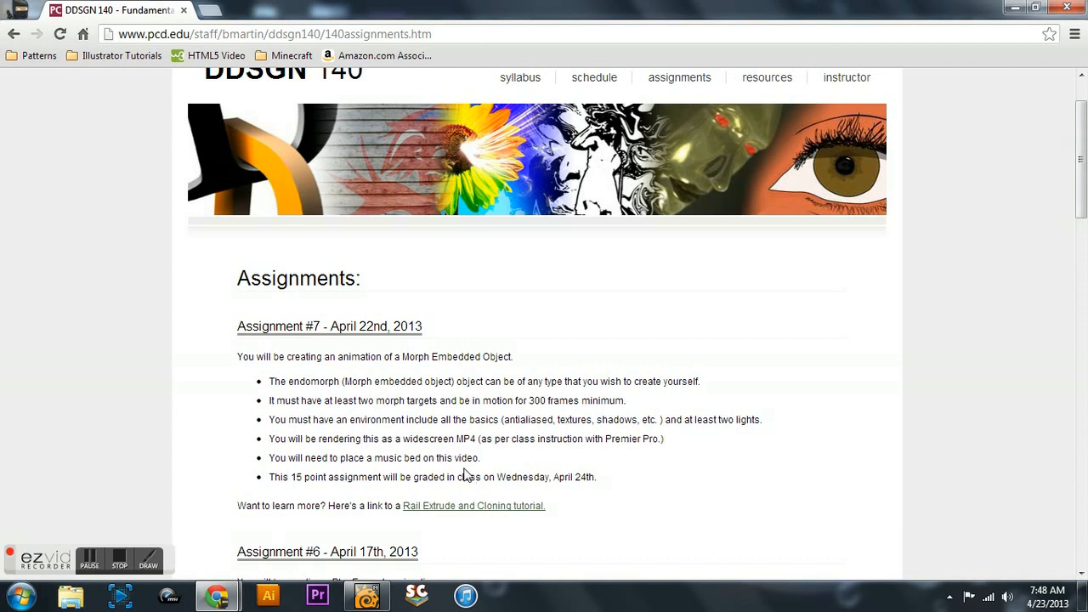
pyautogui.moveTo(354, 501)
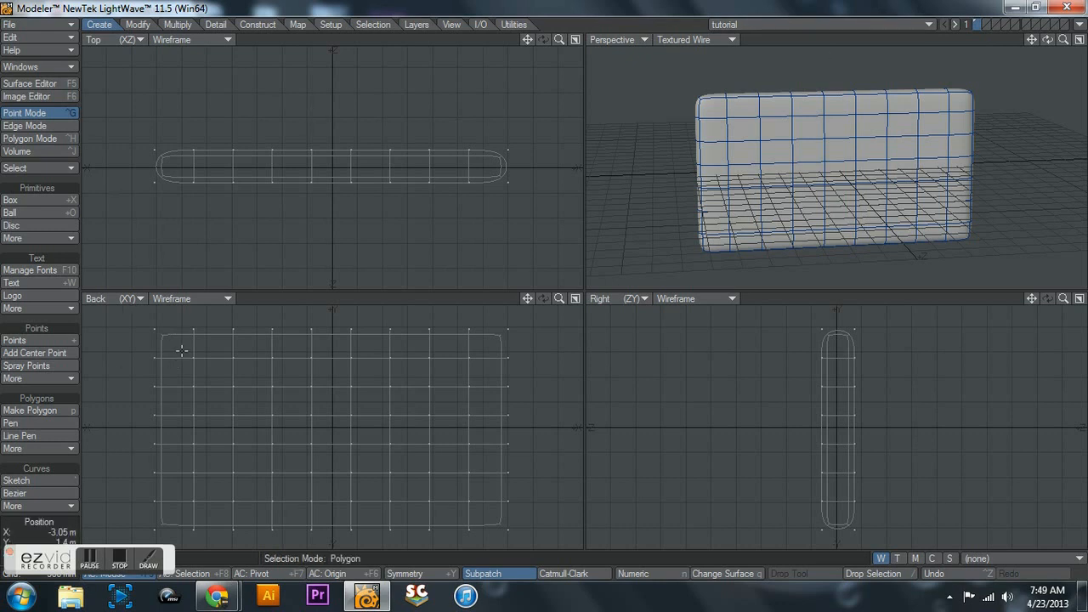
pyautogui.click(30, 138)
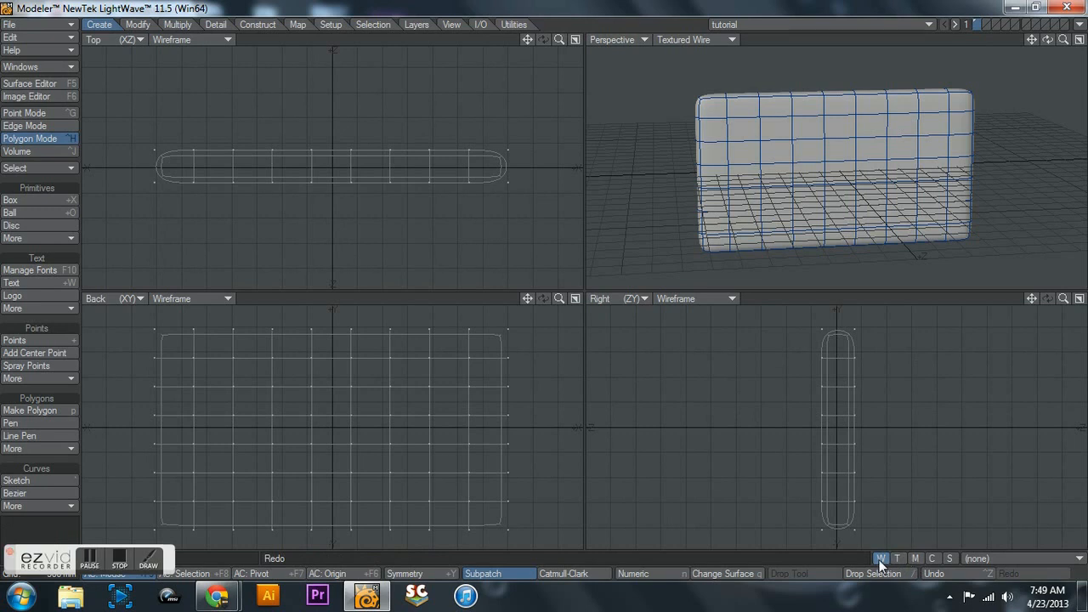
pyautogui.moveTo(884, 567)
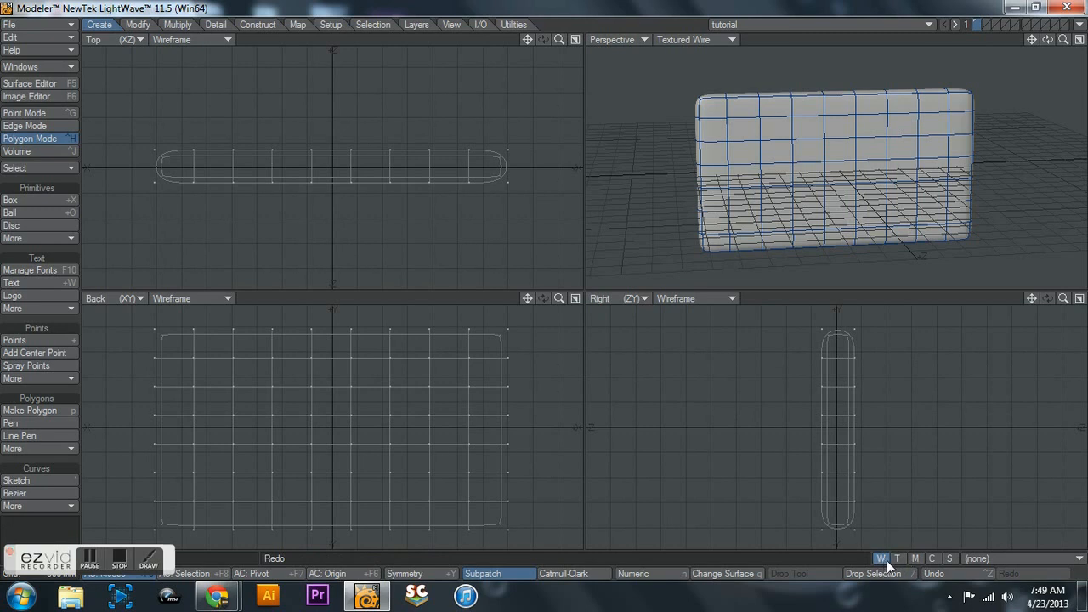
pyautogui.click(897, 558)
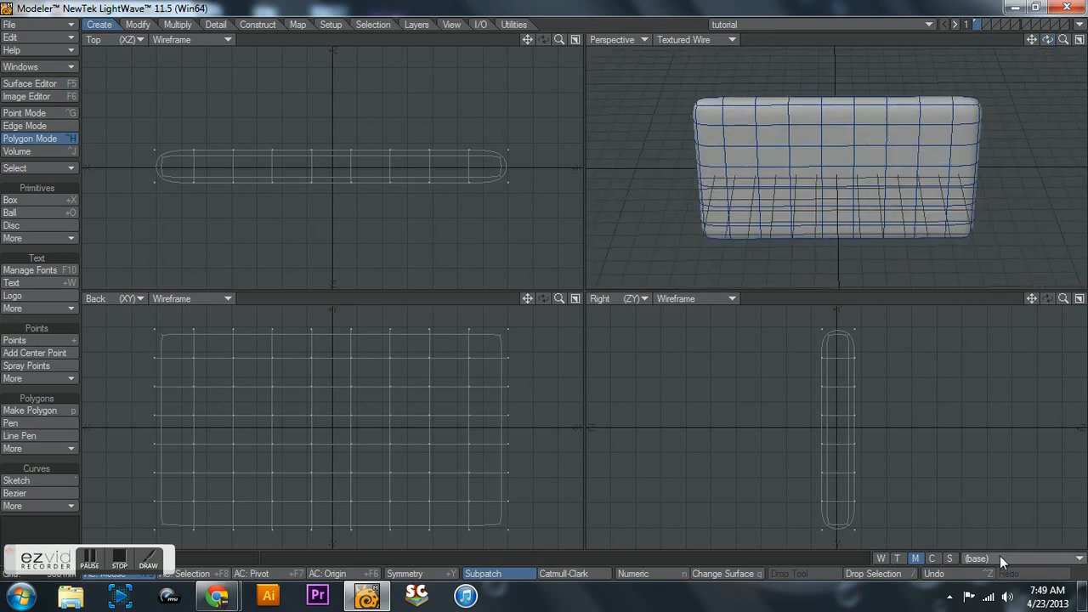
# - Create a relative endomorph named Left for the rounded box
pyautogui.click(975, 558)
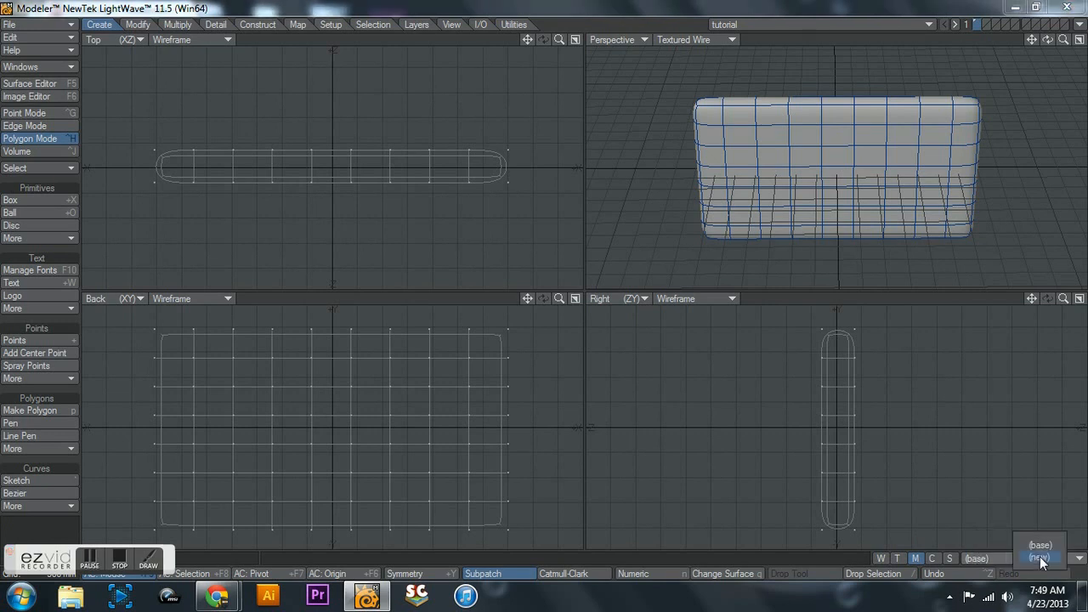
pyautogui.click(1039, 557)
pyautogui.write('L')
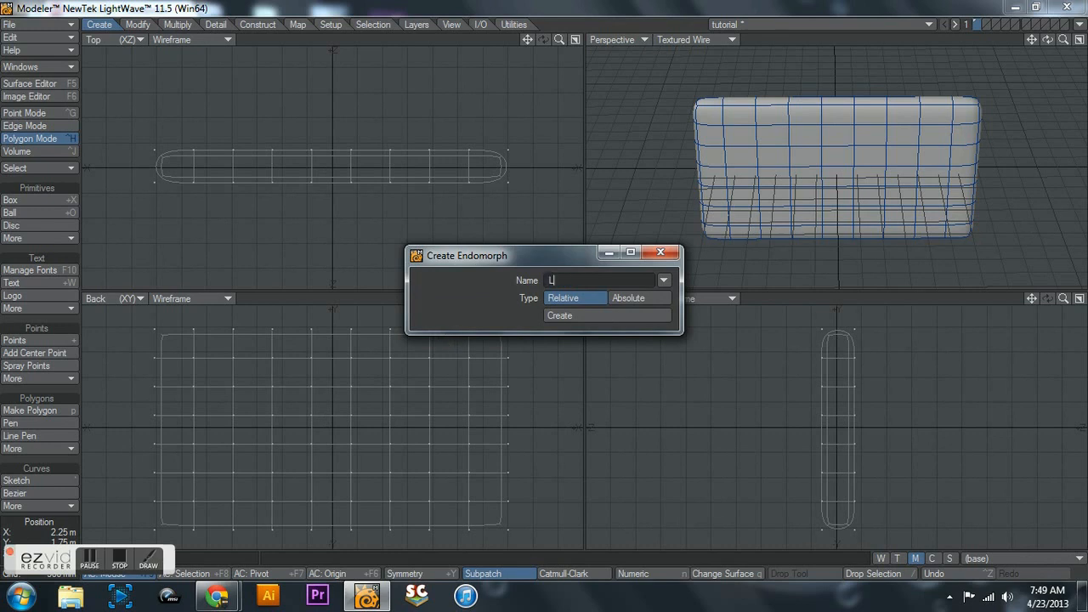
pyautogui.write('eft')
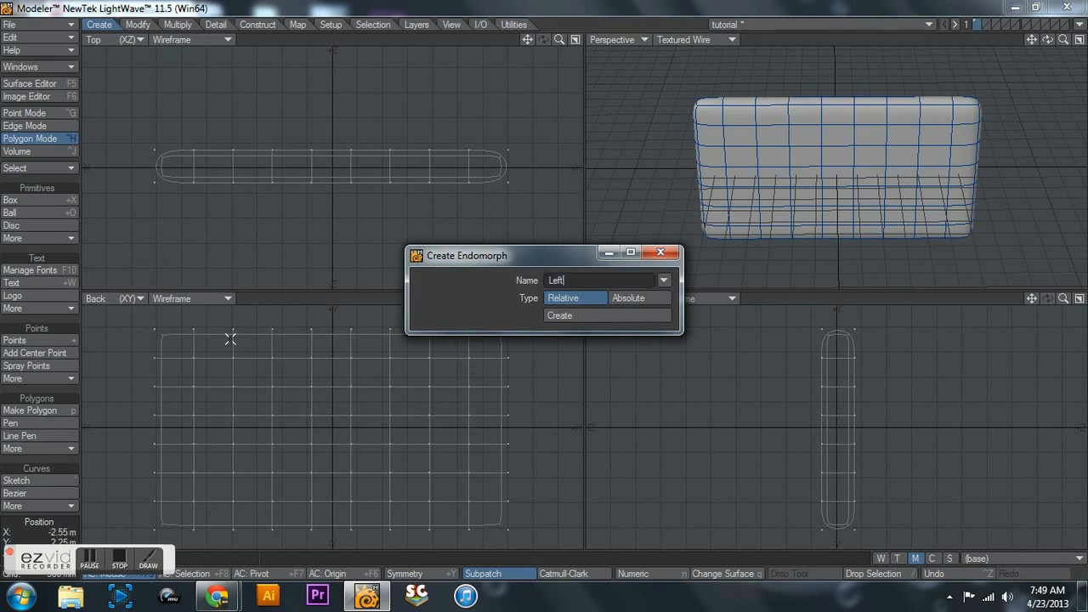
pyautogui.click(559, 315)
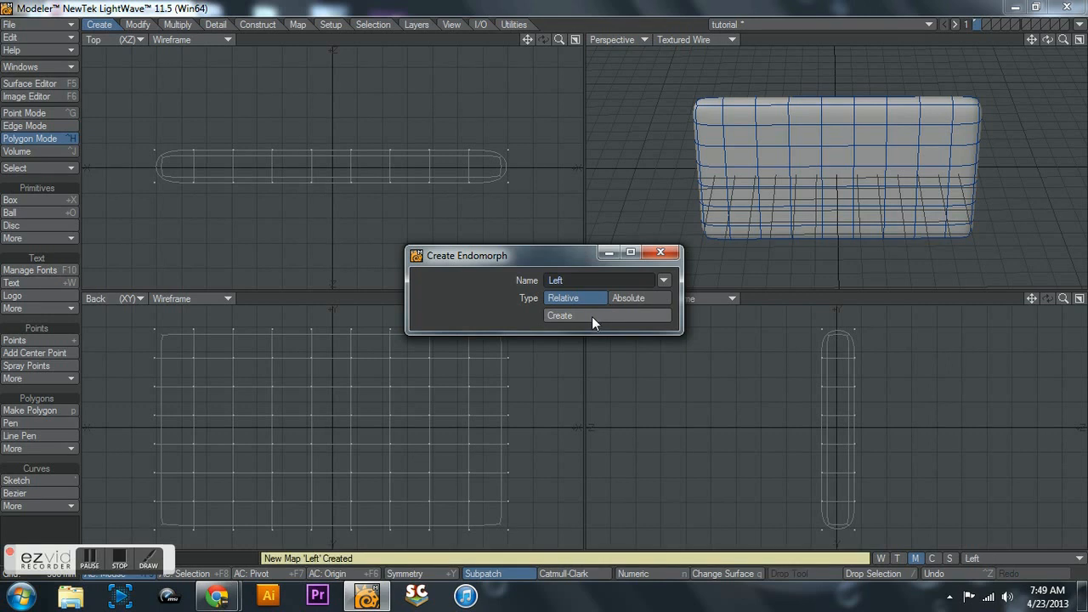
pyautogui.click(559, 315)
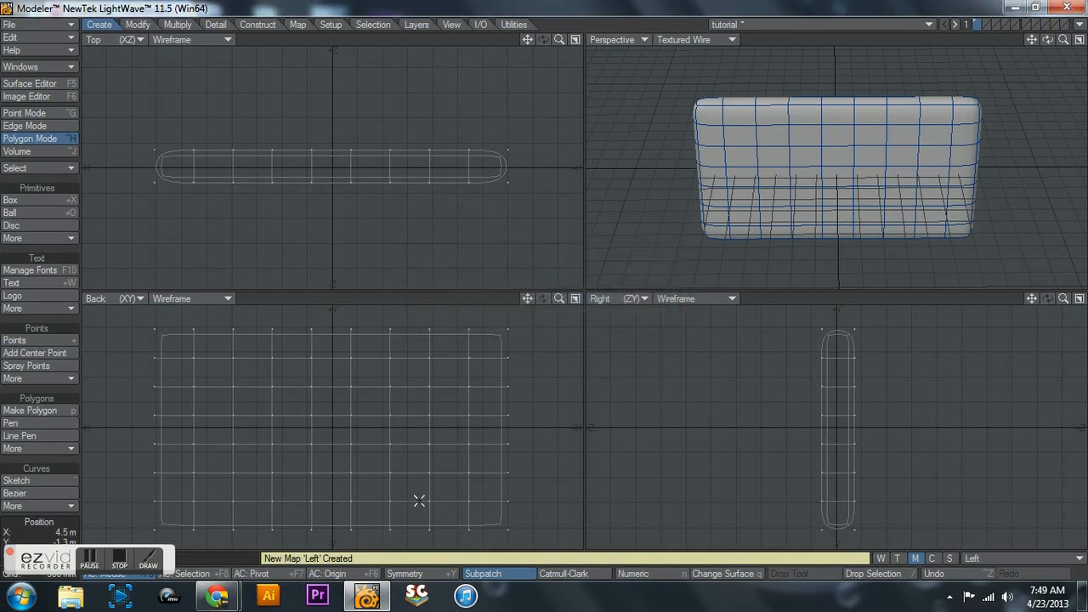
# - Rotate the left-end polygons into a bend under Left, then return to (base)
pyautogui.click(405, 572)
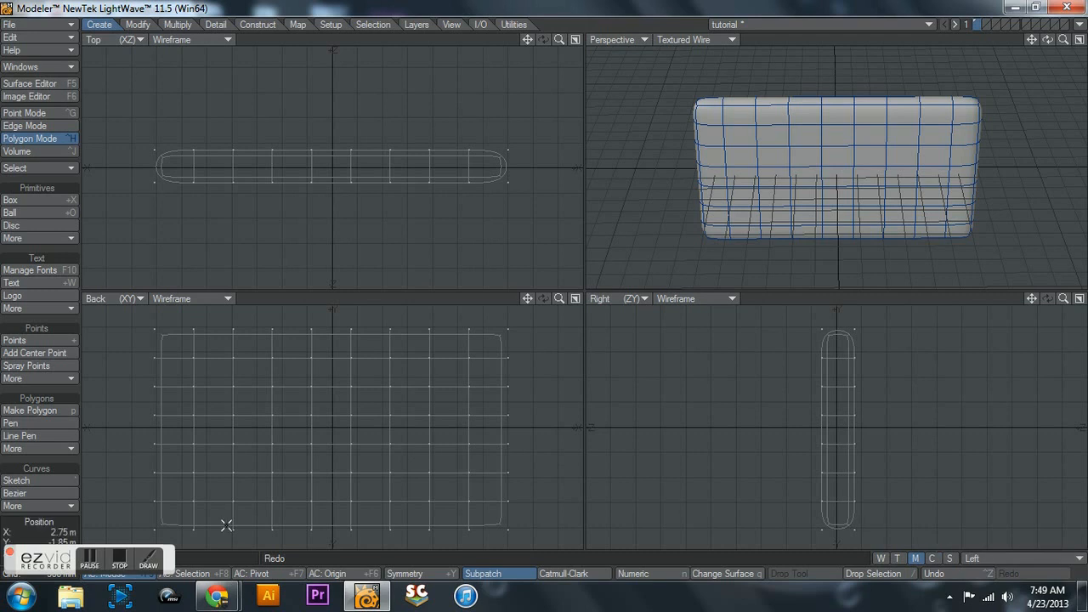
pyautogui.moveTo(707, 69)
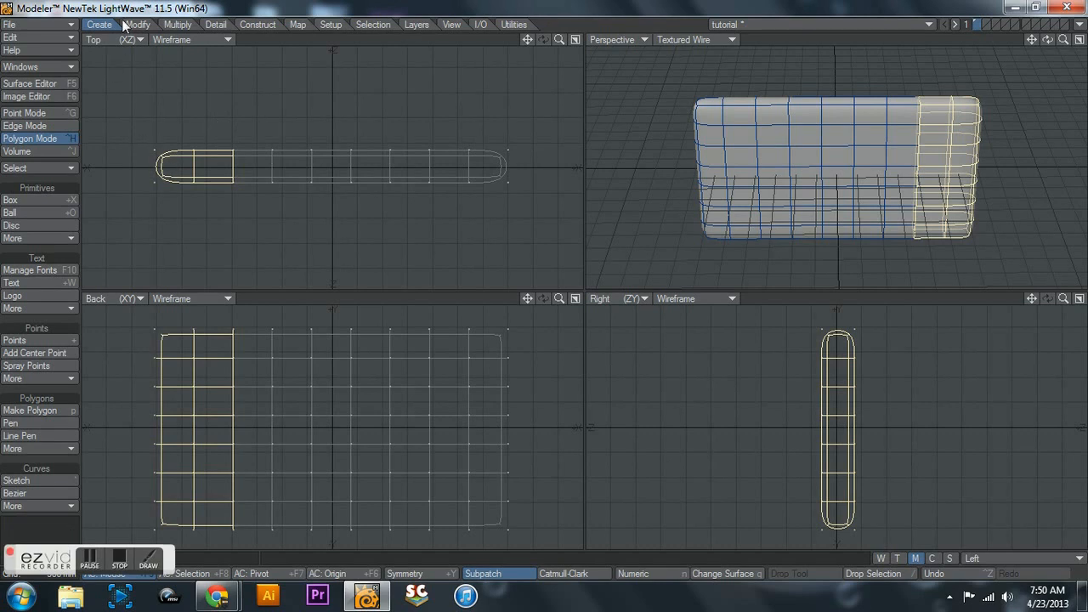
pyautogui.click(137, 24)
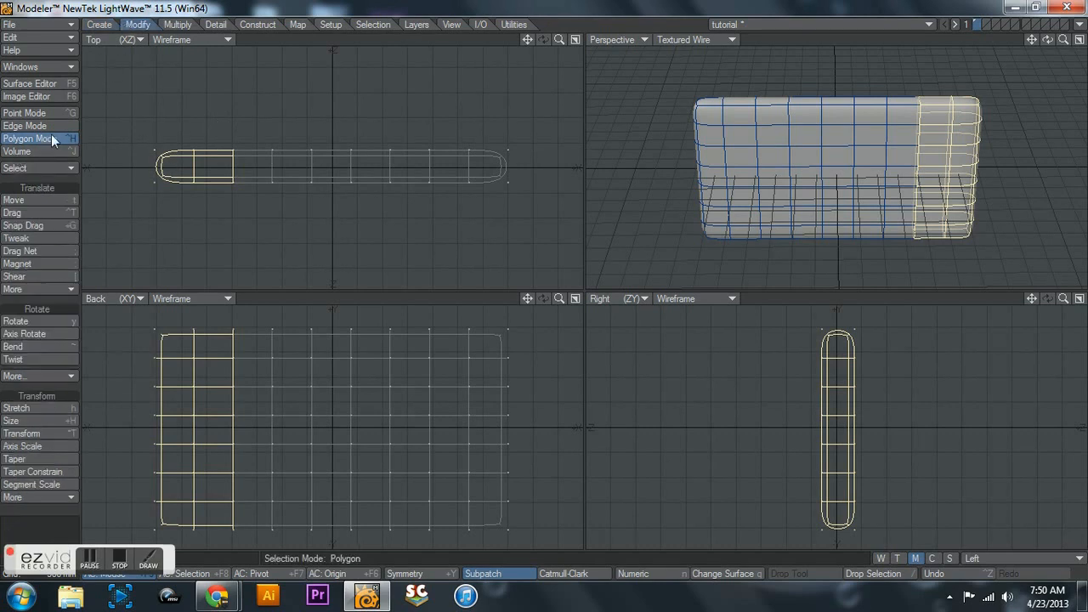
pyautogui.click(15, 275)
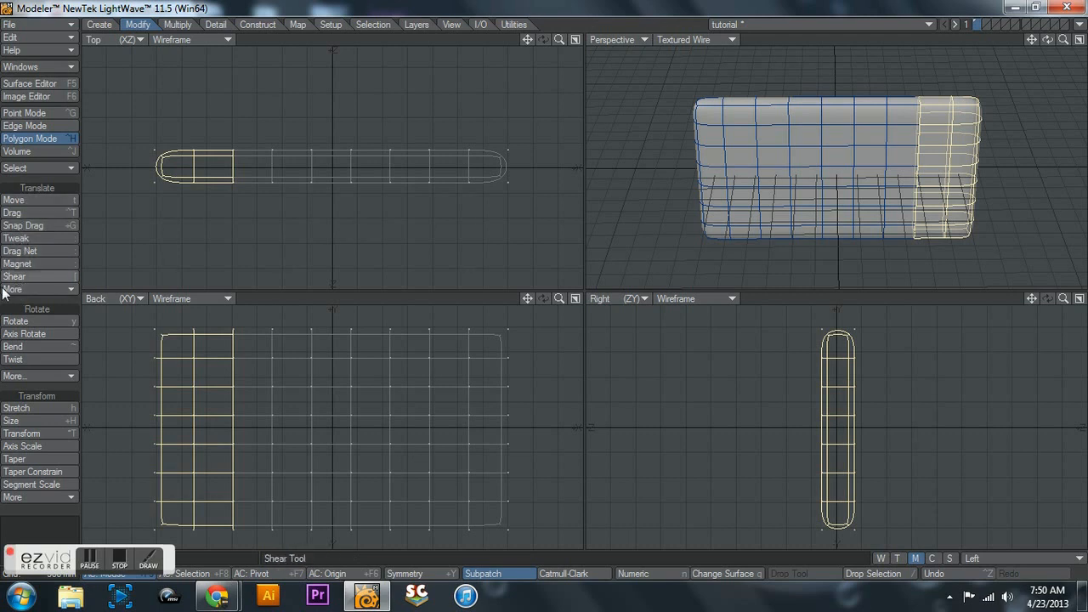
pyautogui.click(19, 250)
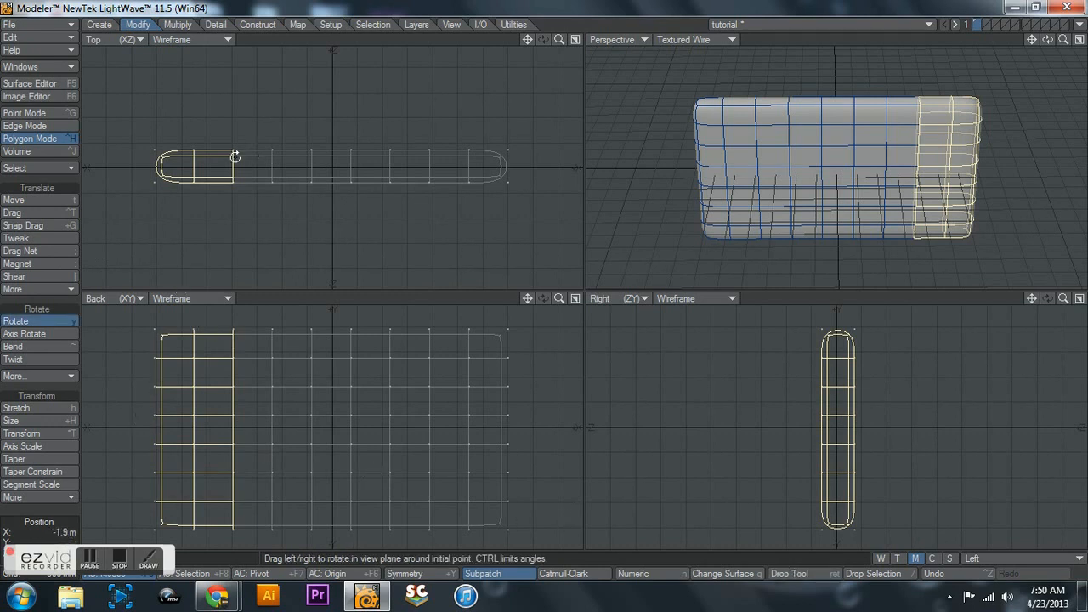
pyautogui.moveTo(233, 158); pyautogui.dragTo(195, 179)
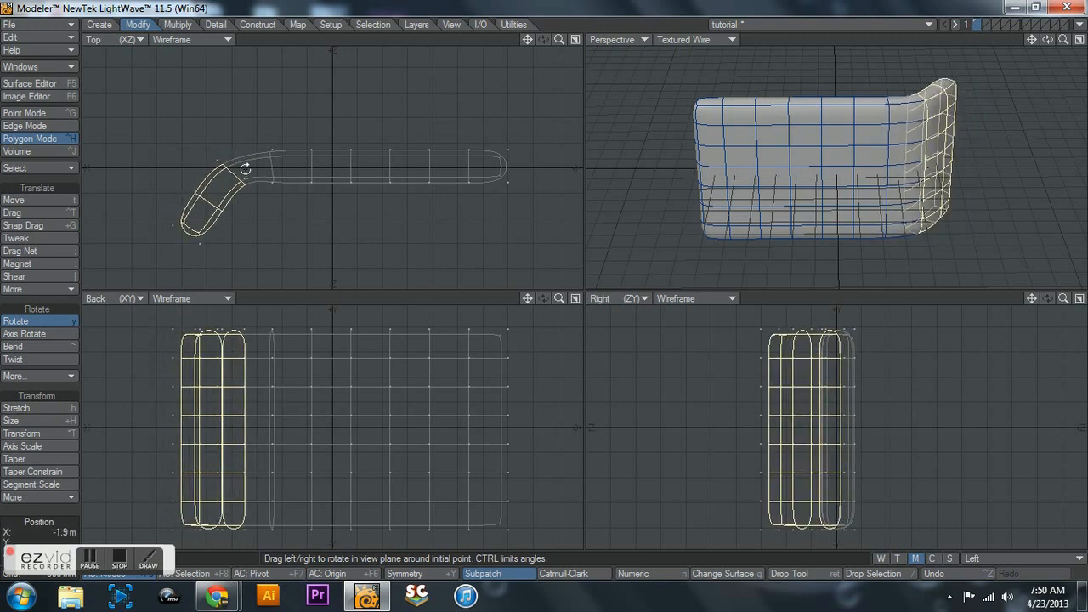
pyautogui.moveTo(247, 170); pyautogui.dragTo(238, 180)
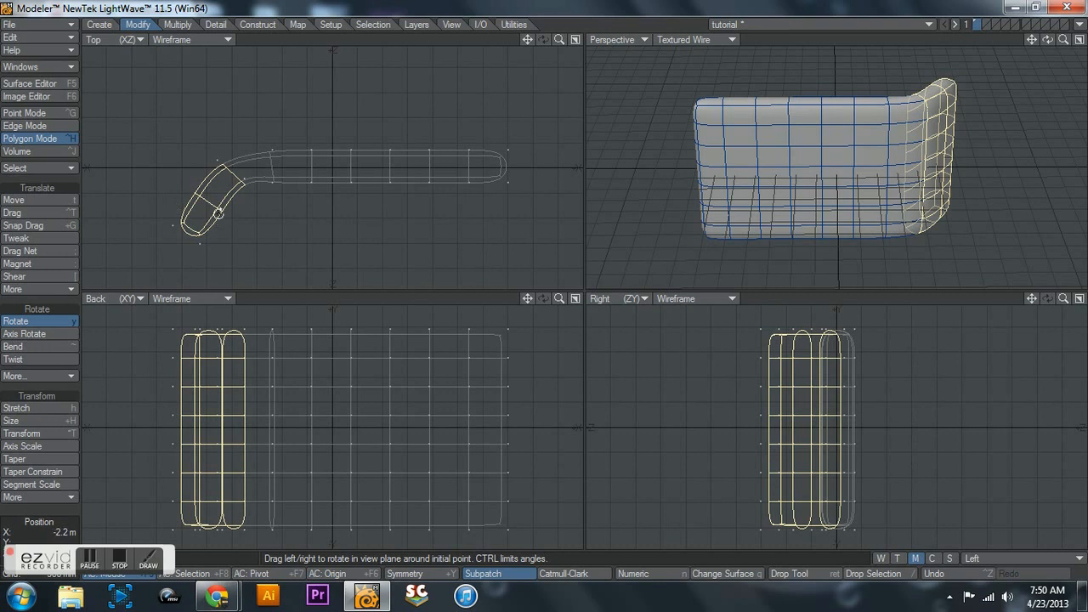
pyautogui.moveTo(218, 214); pyautogui.dragTo(325, 253)
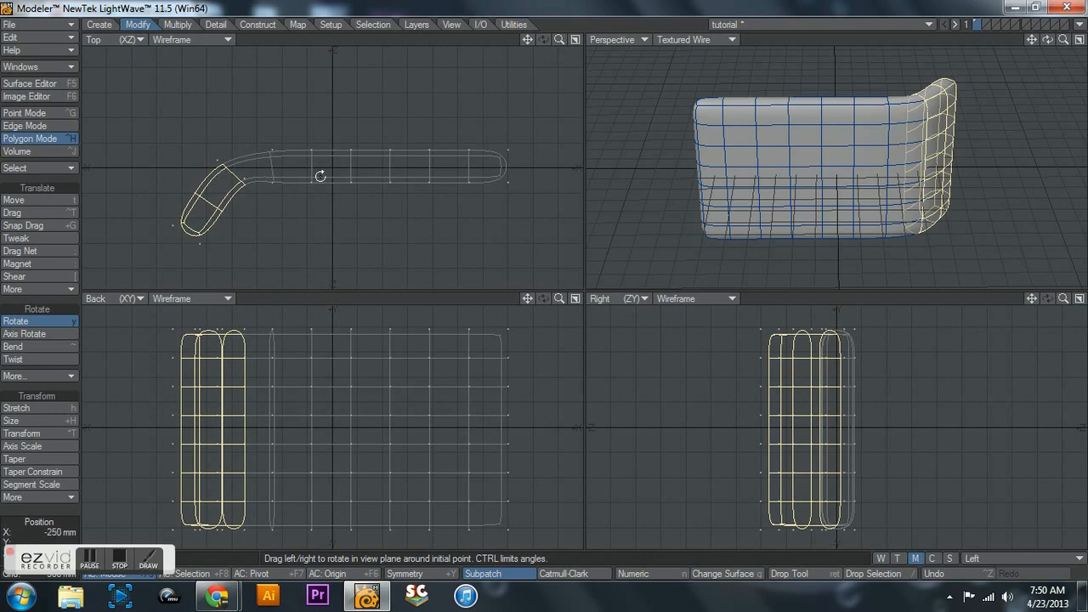
pyautogui.click(1007, 558)
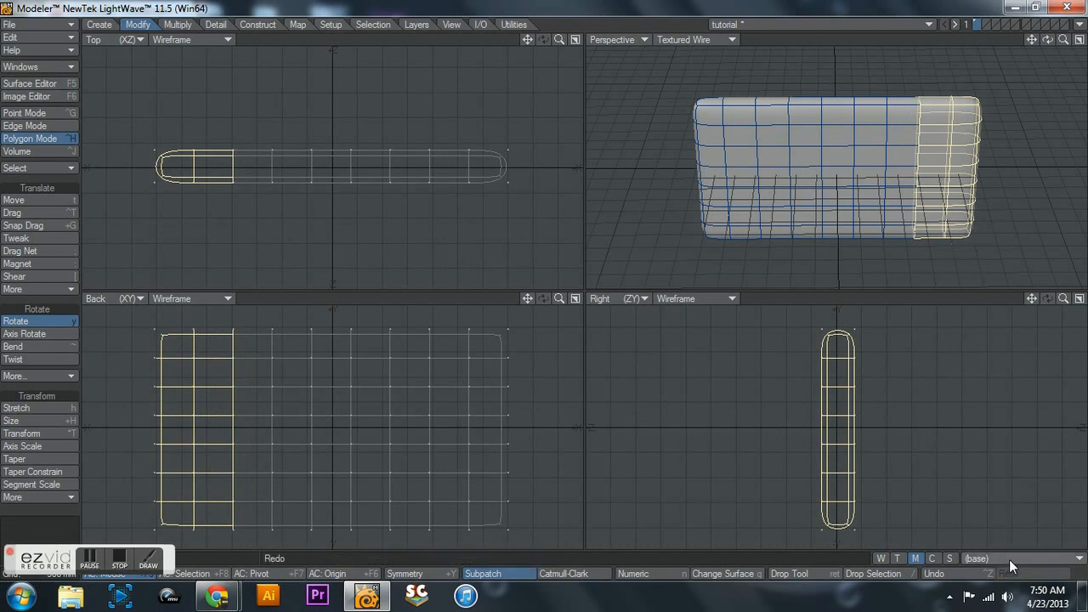
# - Add a second relative endomorph, keeping the default name Morph
pyautogui.moveTo(238, 161); pyautogui.dragTo(179, 212)
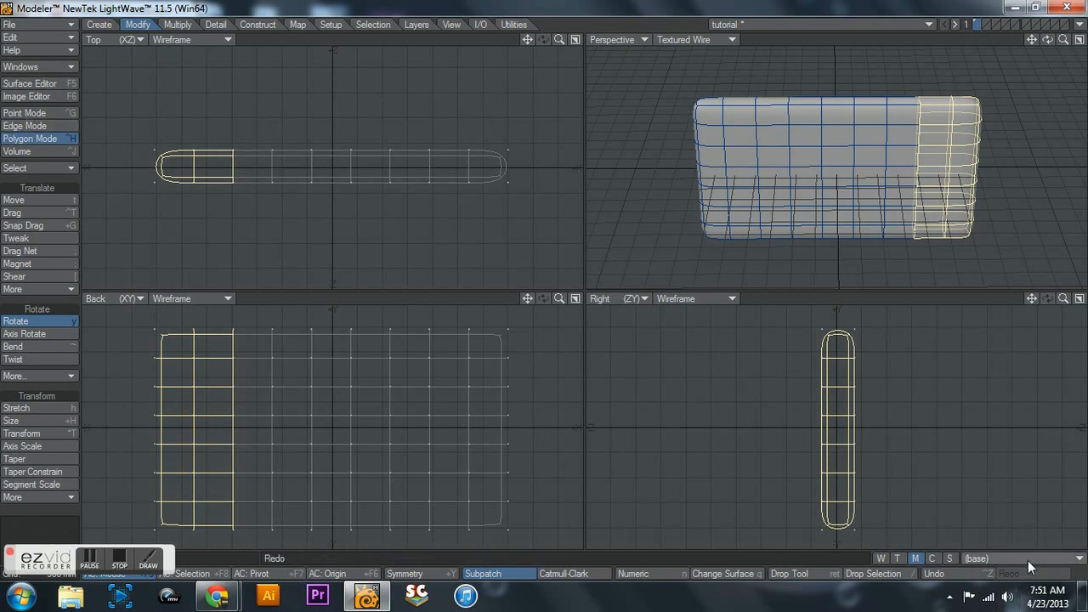
pyautogui.click(977, 558)
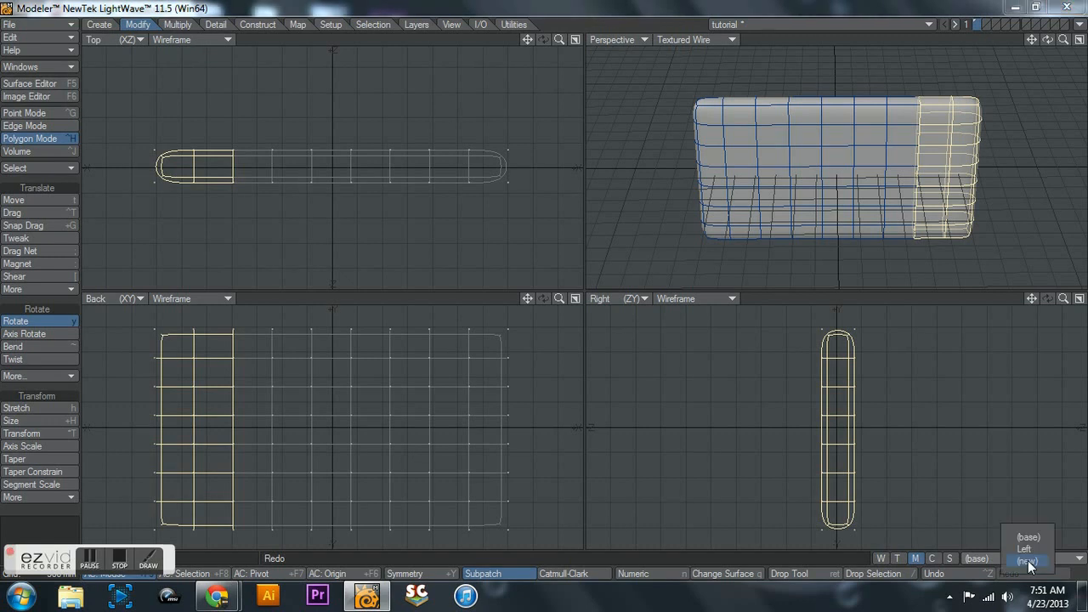
pyautogui.click(1026, 562)
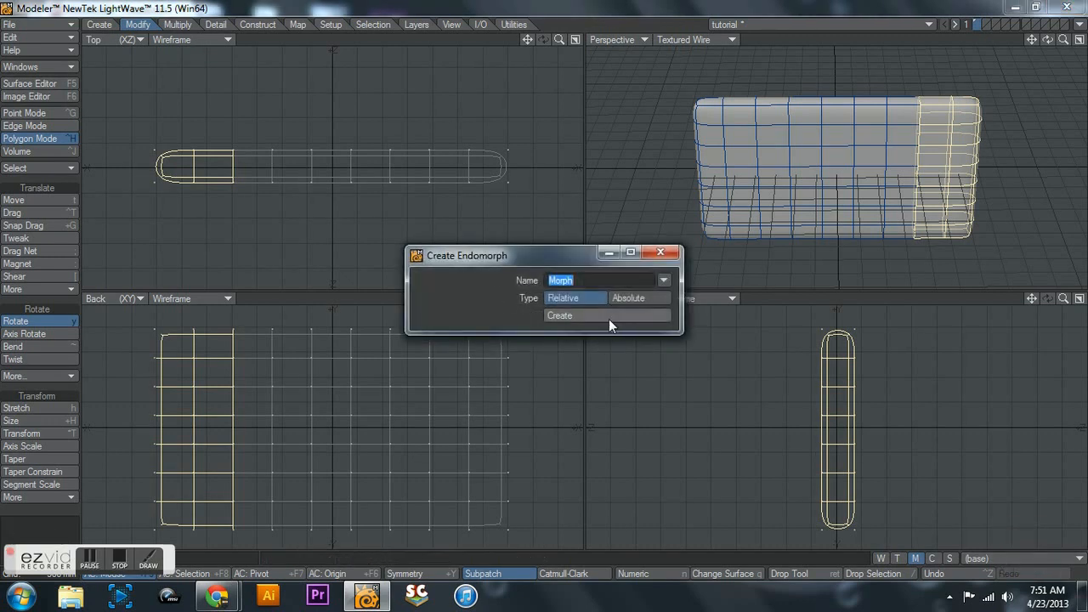
pyautogui.click(559, 315)
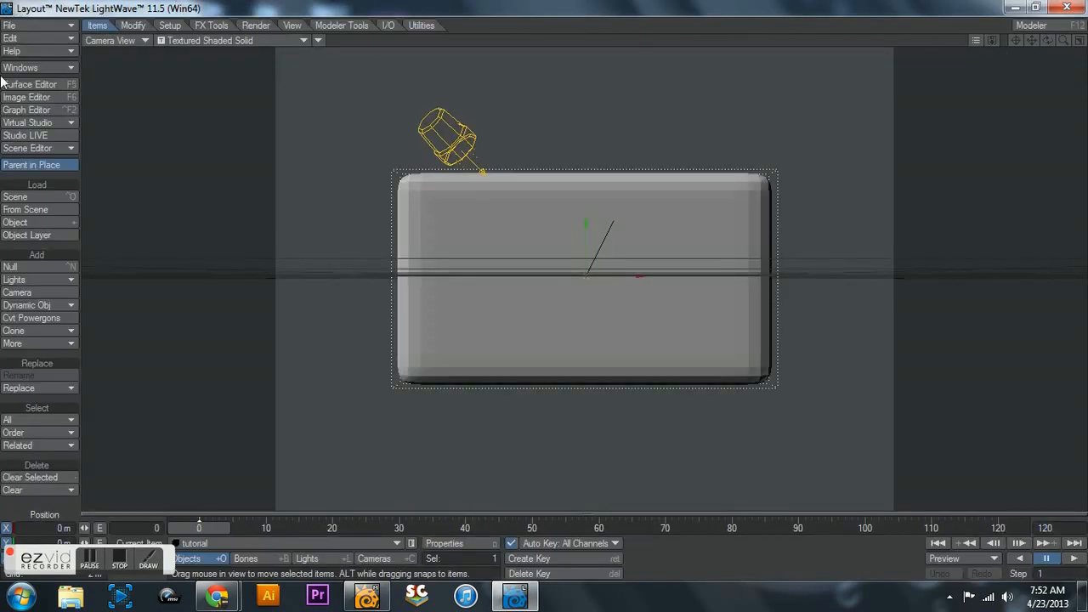
# - Switch the Layout viewport from Camera View to Perspective
pyautogui.click(29, 84)
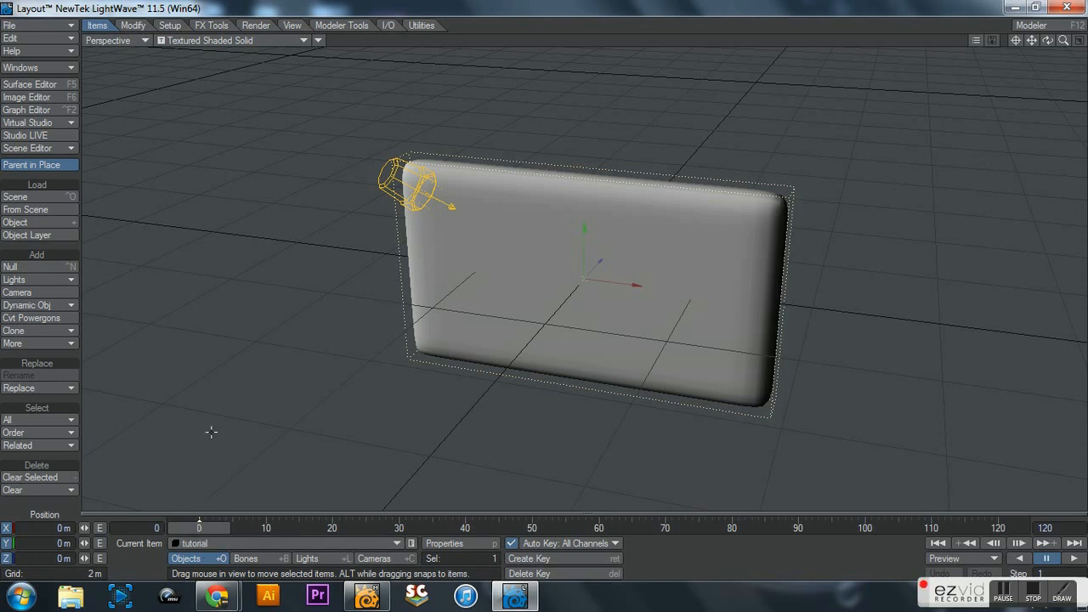
pyautogui.moveTo(523, 202)
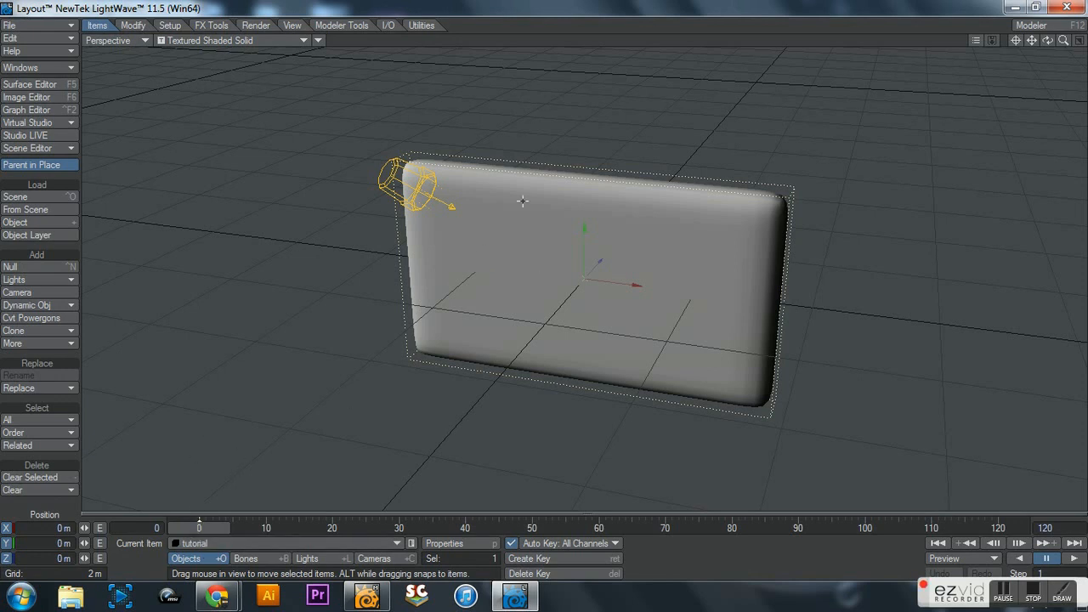
pyautogui.moveTo(549, 280)
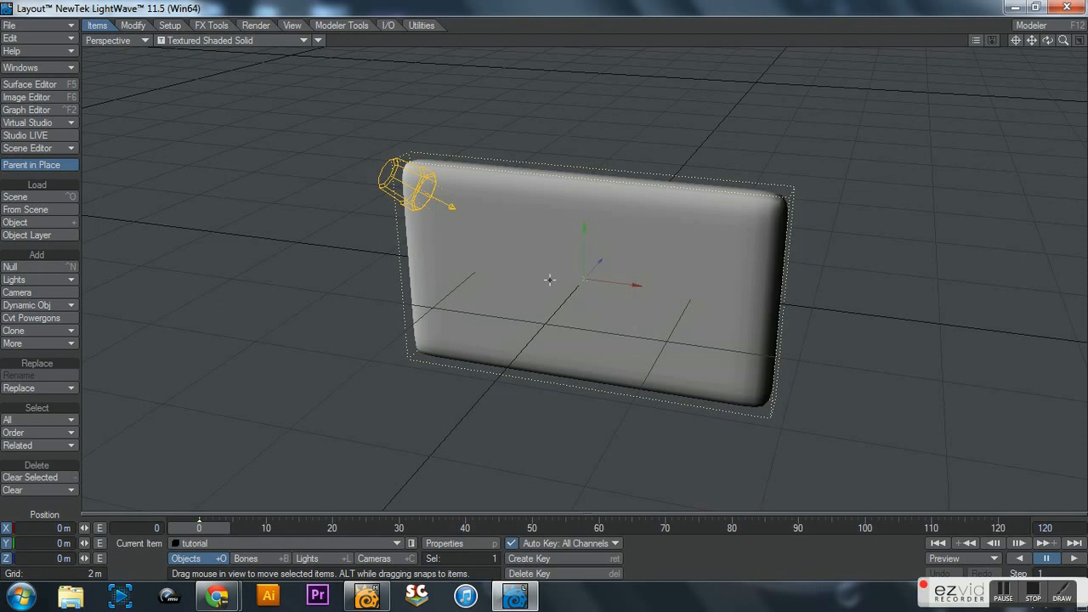
pyautogui.moveTo(516, 318)
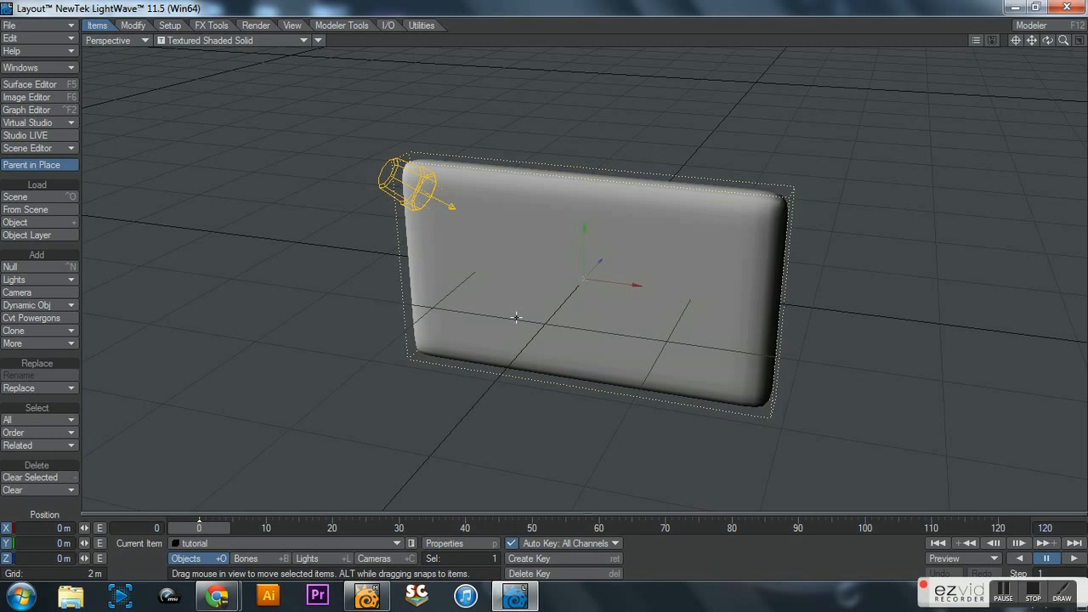
pyautogui.moveTo(555, 409)
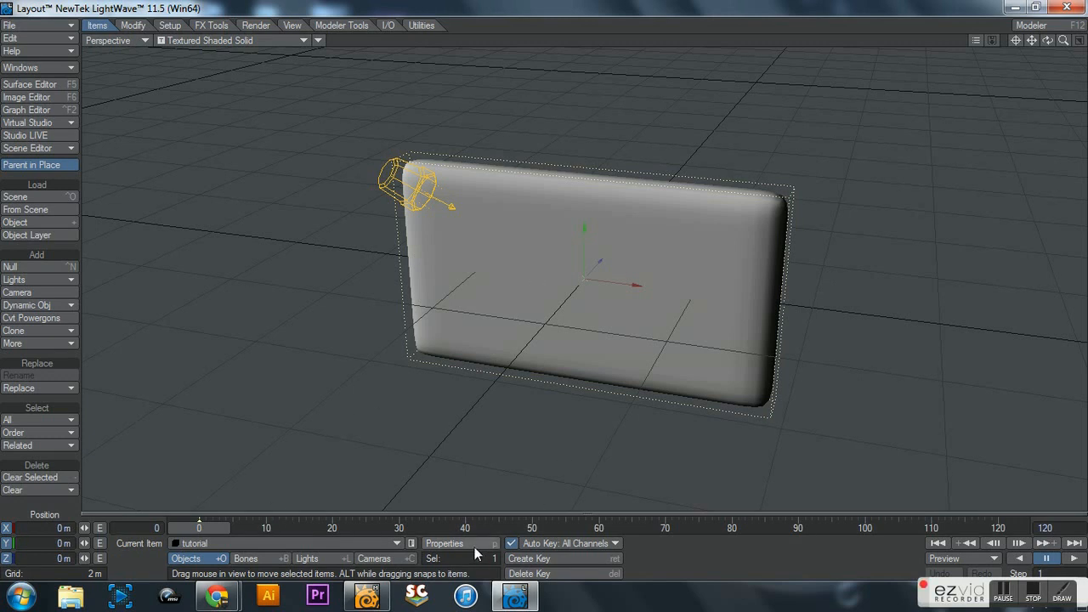
# - Set the box's Subdivision Order to Last in Object Properties
pyautogui.click(444, 543)
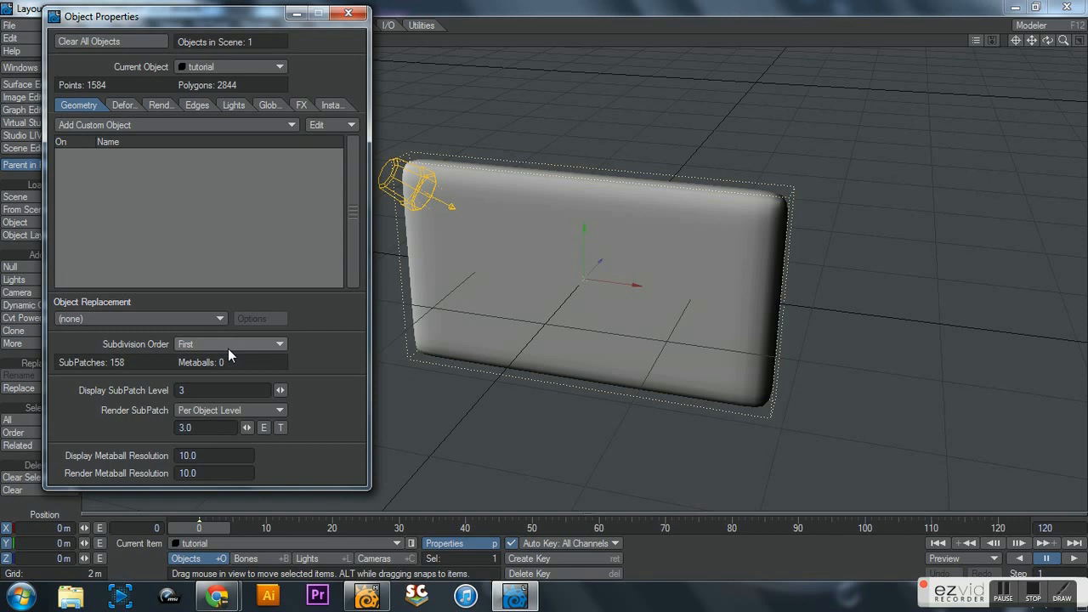
pyautogui.click(229, 344)
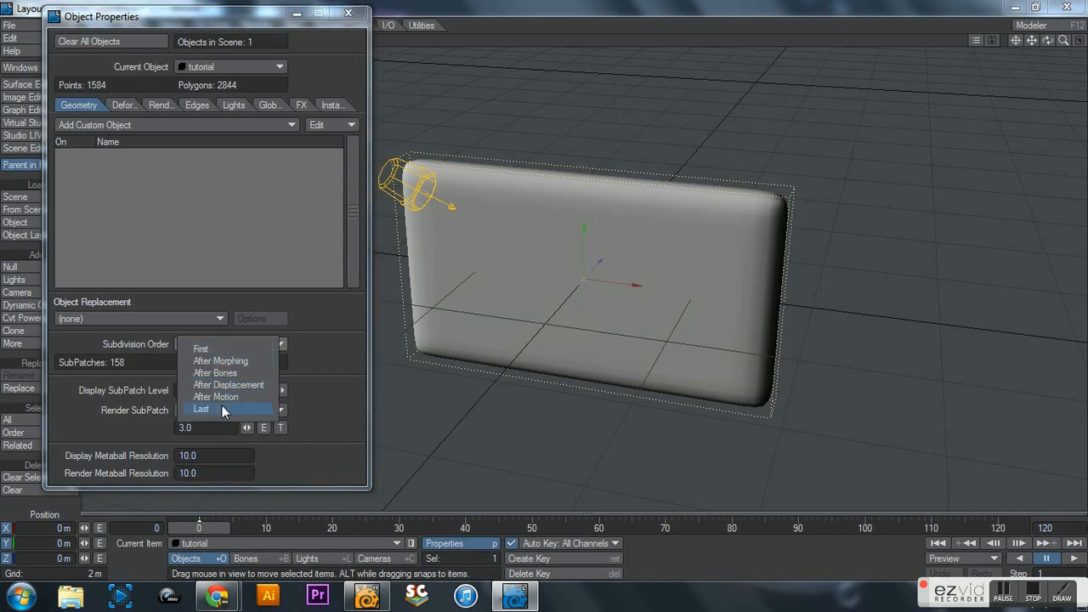
pyautogui.click(201, 408)
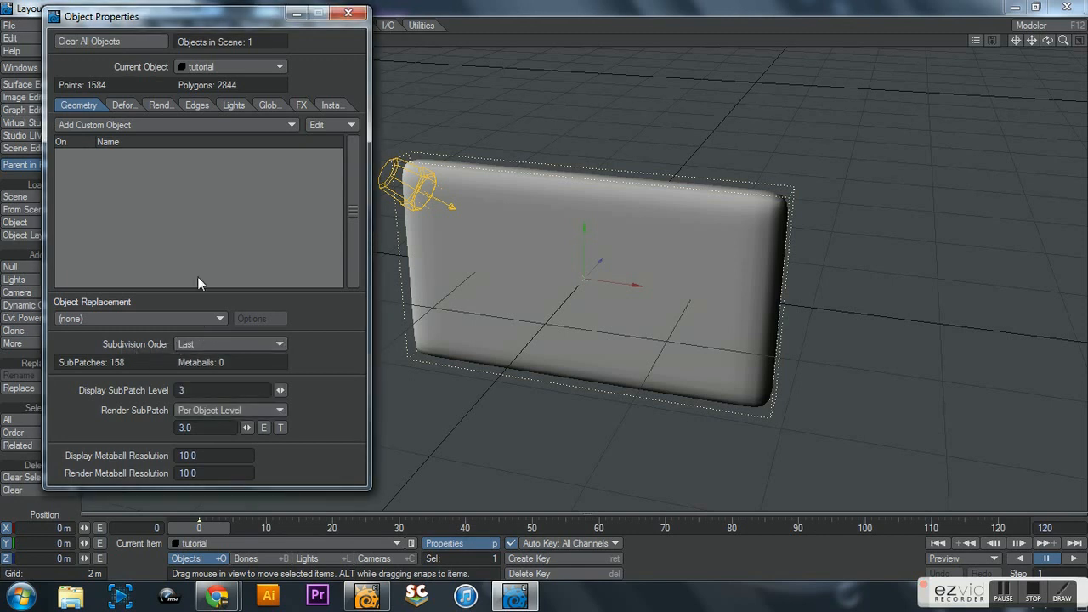
# - Show the Deform tab and launch the Morph Mixer listing Left and Morph
pyautogui.click(123, 104)
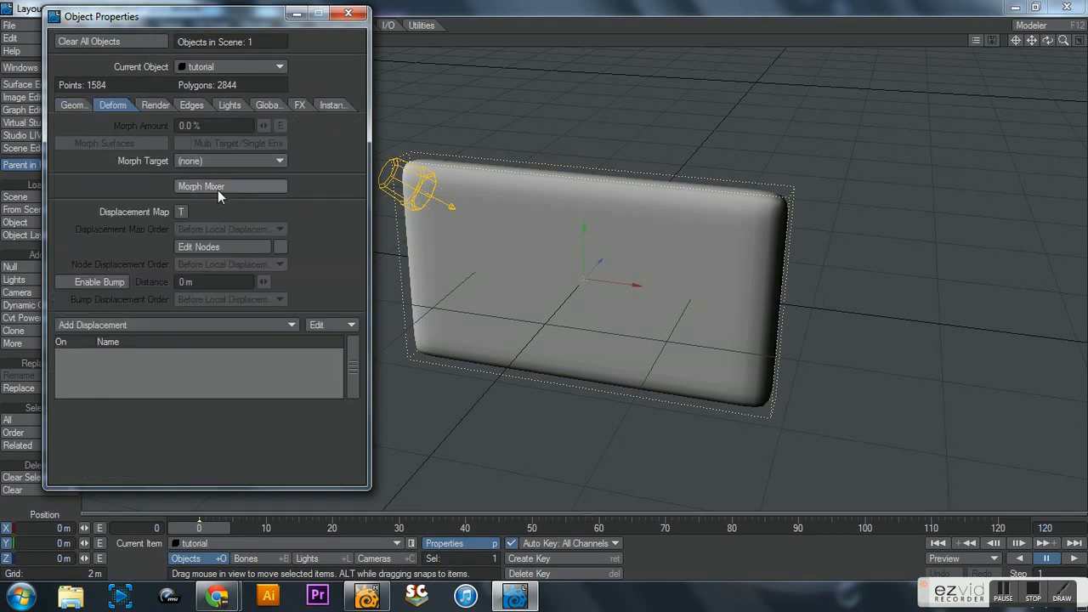
pyautogui.click(77, 105)
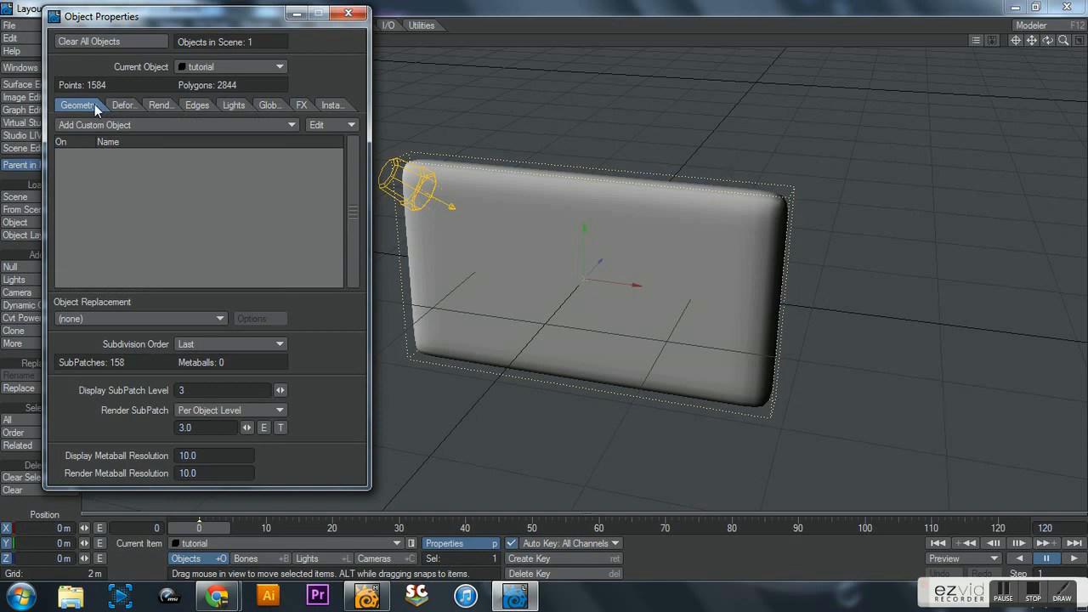
pyautogui.click(113, 105)
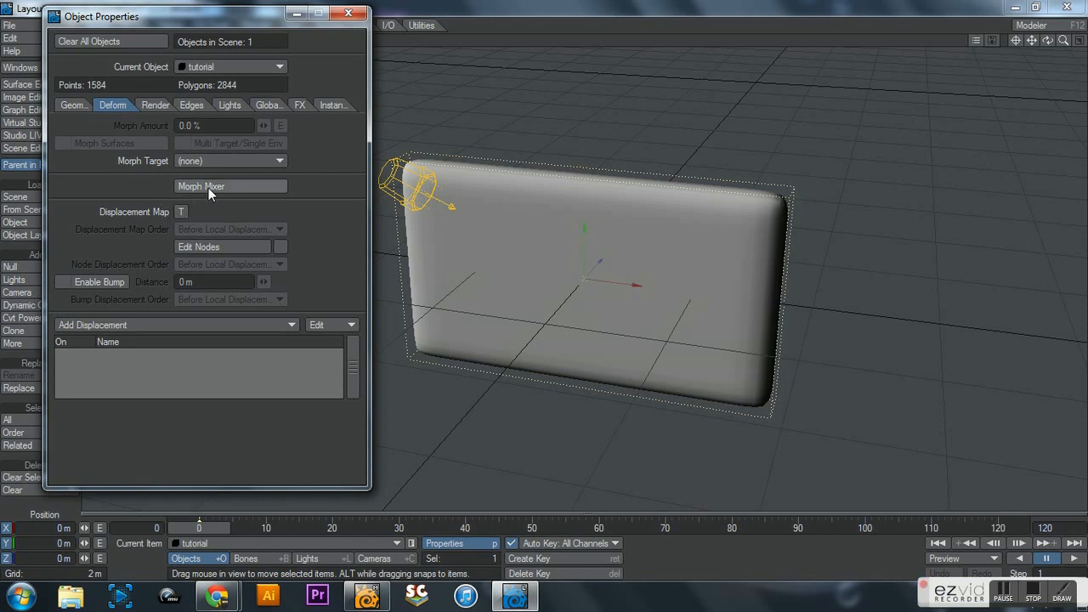
pyautogui.click(230, 186)
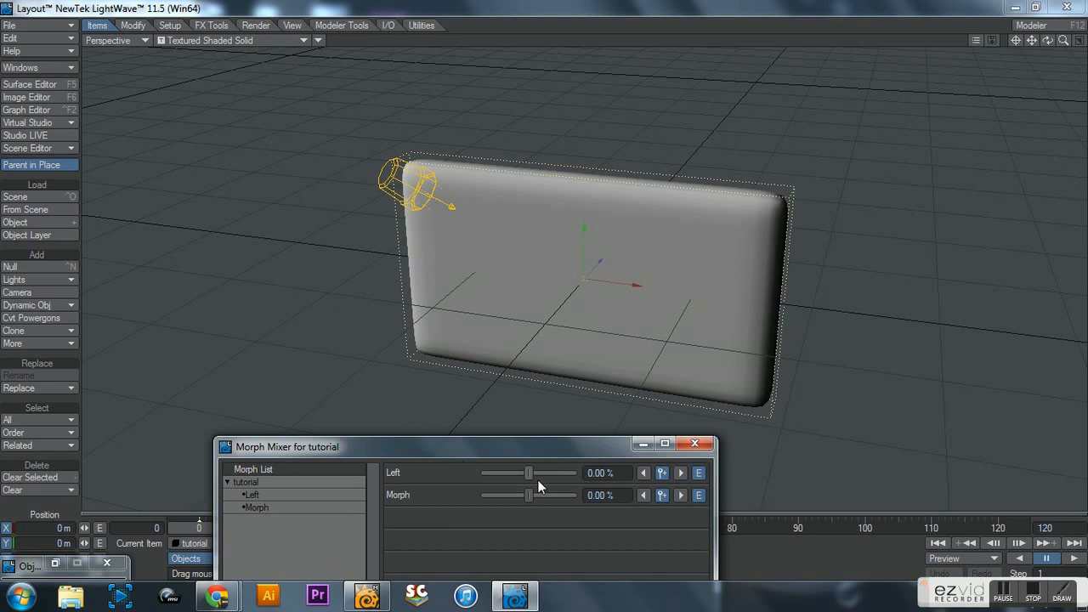
pyautogui.moveTo(401, 502)
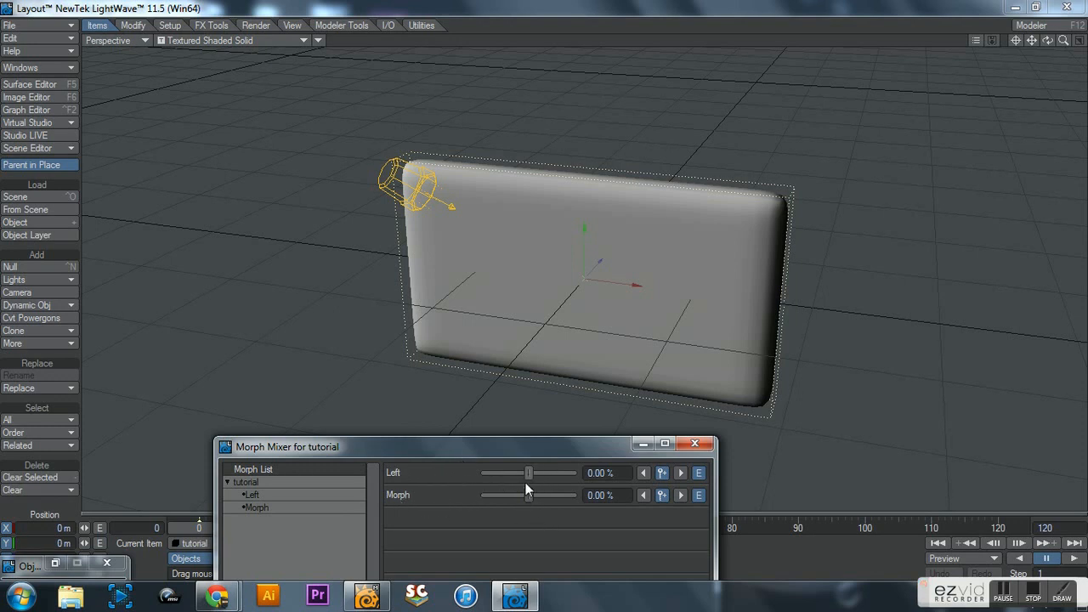
# - Dial Left to 100% in Morph Mixer, then select Morph for editing
pyautogui.moveTo(529, 472); pyautogui.dragTo(533, 473)
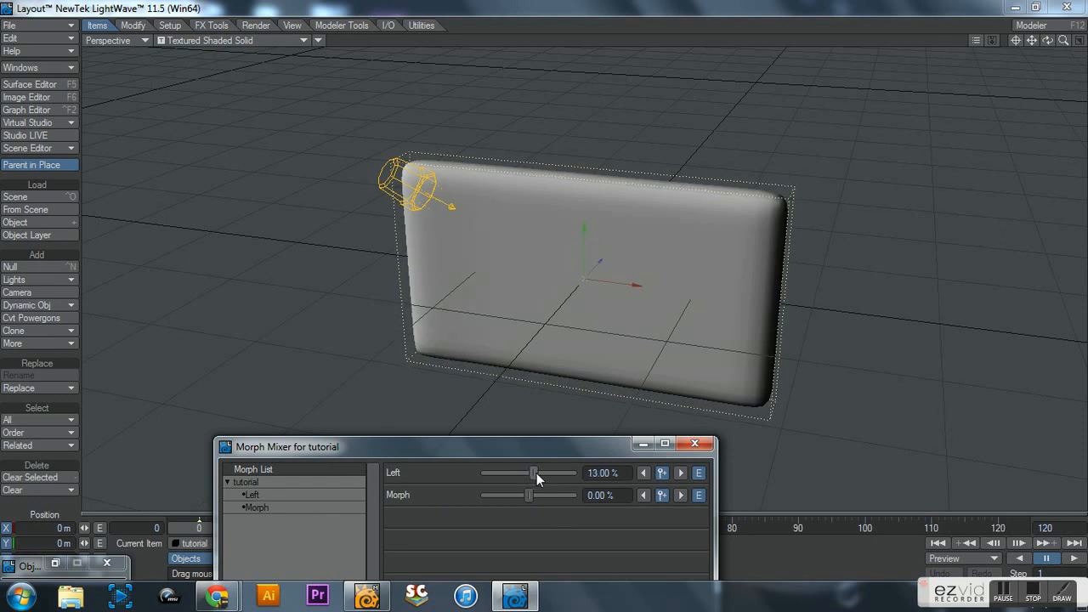
pyautogui.moveTo(534, 473); pyautogui.dragTo(571, 473)
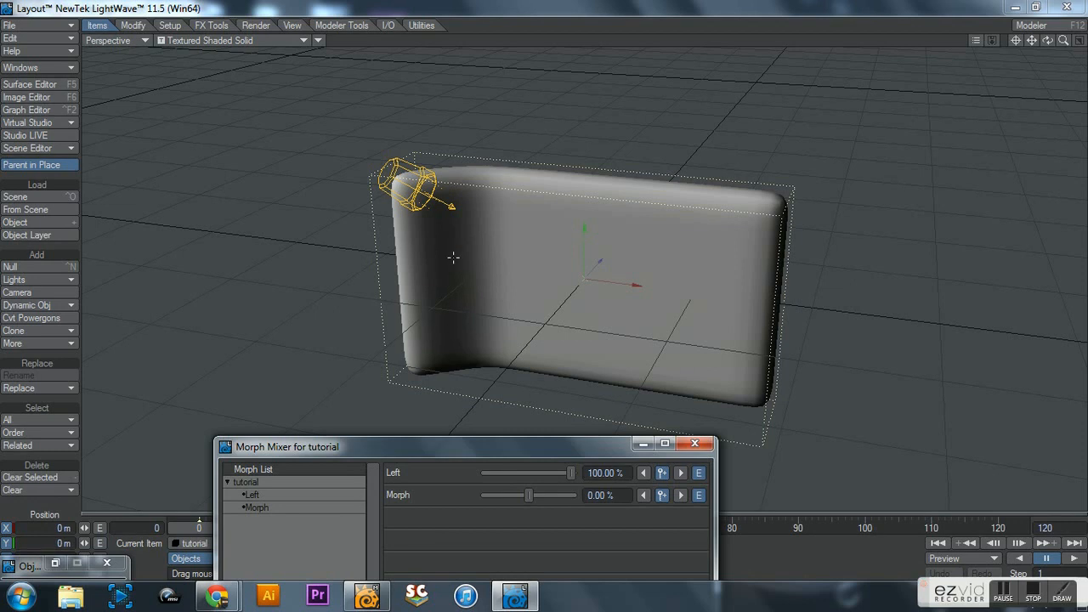
pyautogui.moveTo(423, 225)
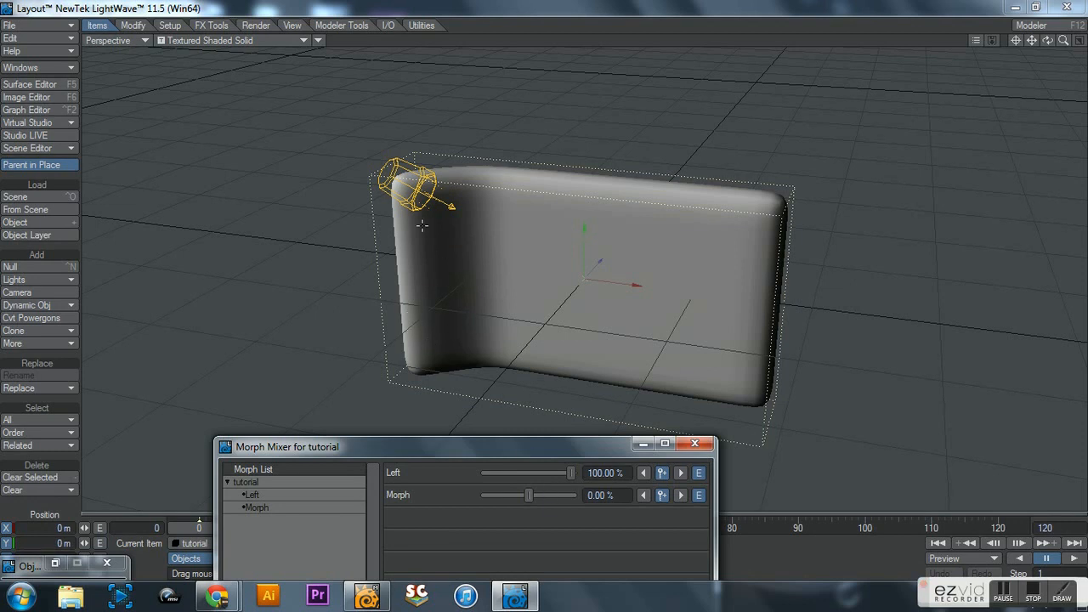
pyautogui.moveTo(446, 281)
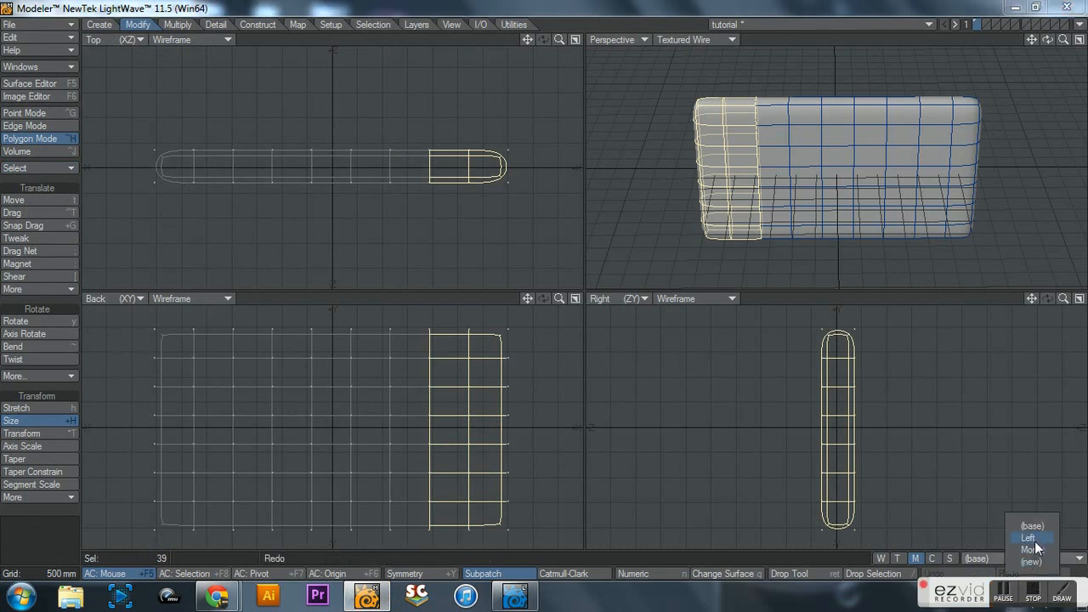
pyautogui.click(1030, 537)
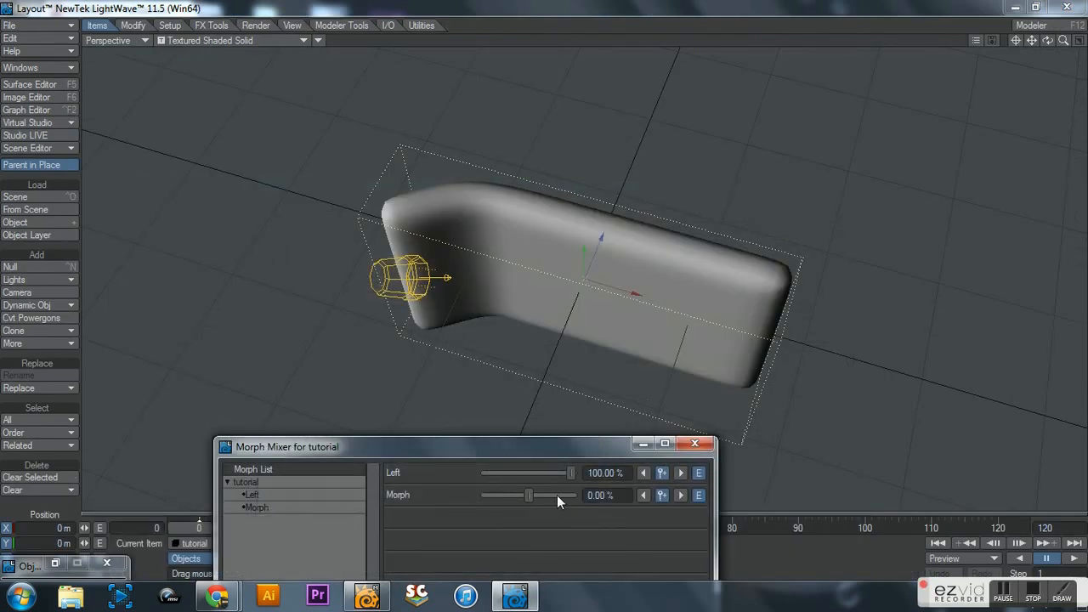
# - Sweep the Left slider between -100% and 100%, ending near neutral
pyautogui.moveTo(571, 473); pyautogui.dragTo(548, 473)
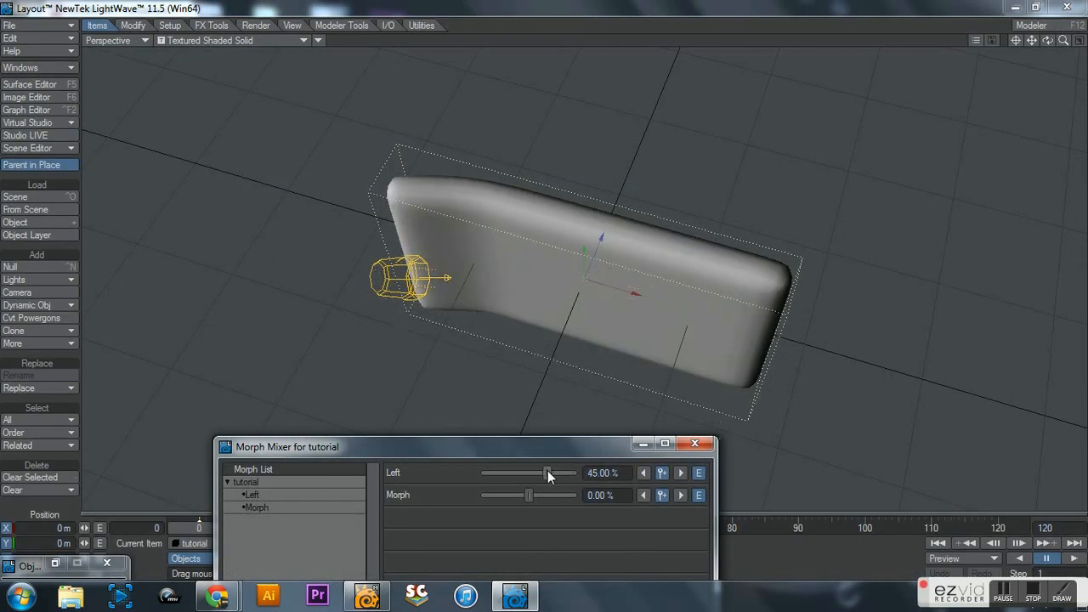
pyautogui.moveTo(548, 472); pyautogui.dragTo(528, 472)
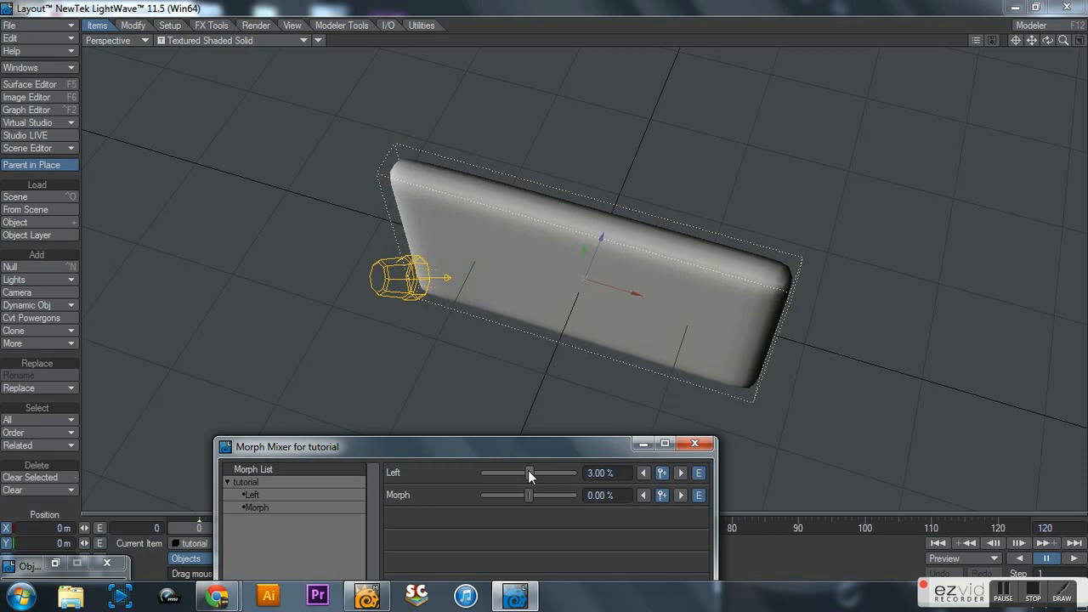
pyautogui.moveTo(529, 472); pyautogui.dragTo(484, 472)
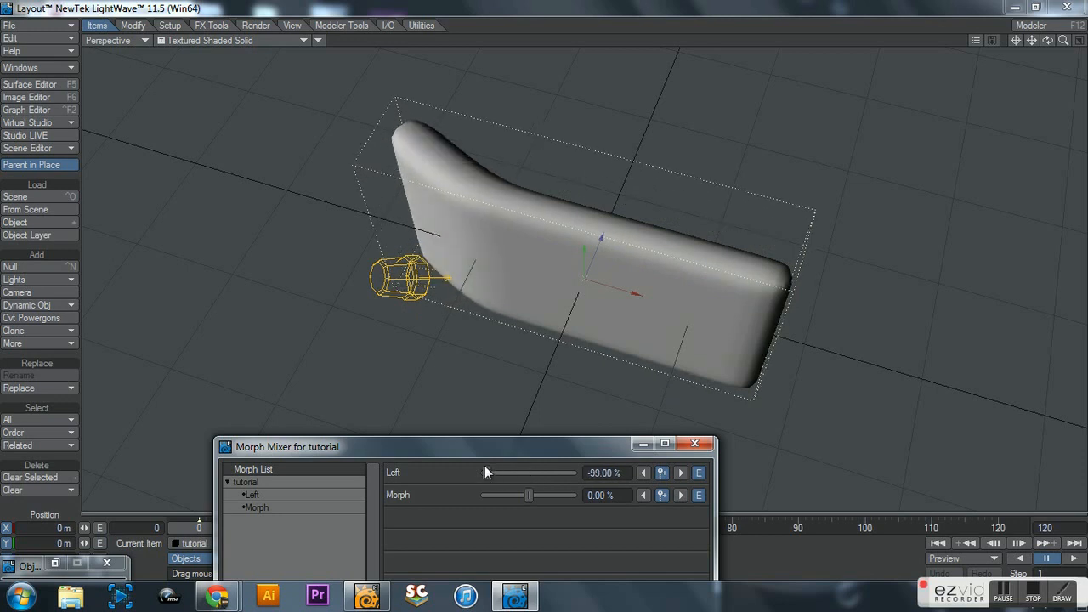
pyautogui.moveTo(485, 472); pyautogui.dragTo(539, 472)
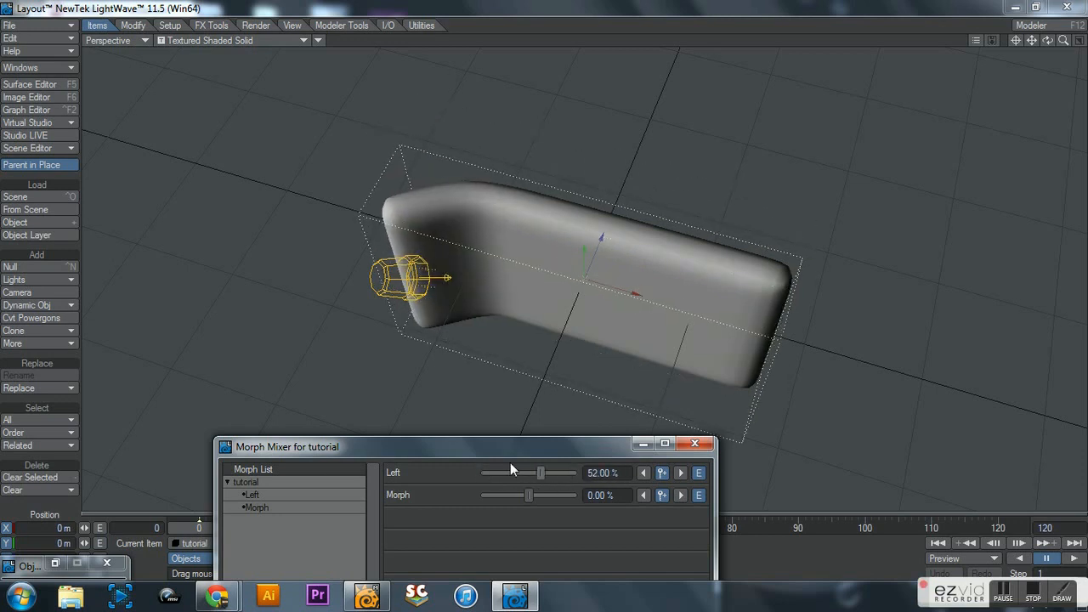
pyautogui.moveTo(540, 472); pyautogui.dragTo(486, 472)
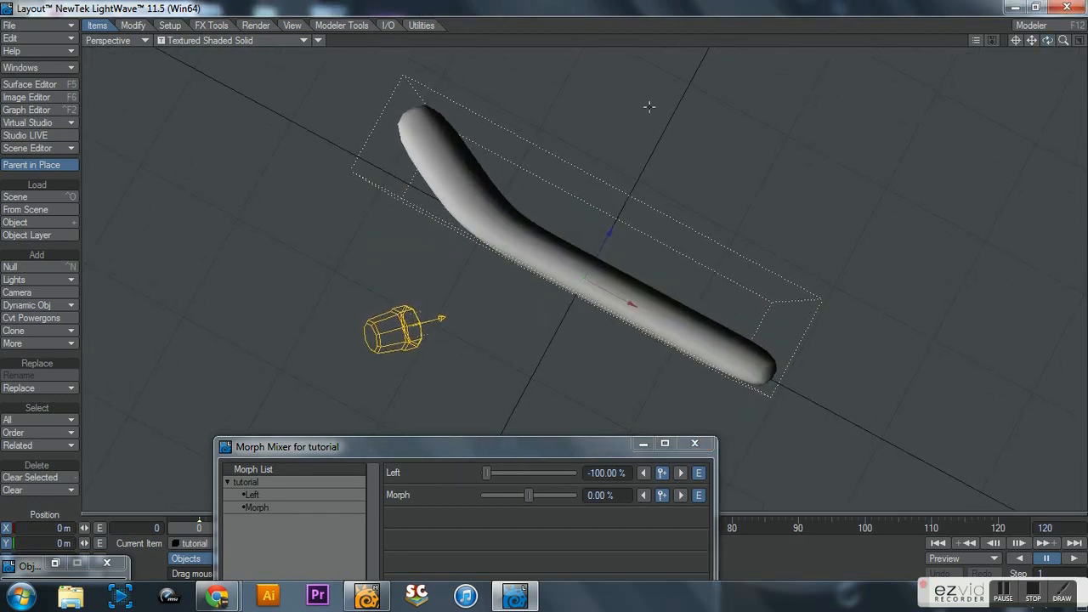
pyautogui.moveTo(487, 482)
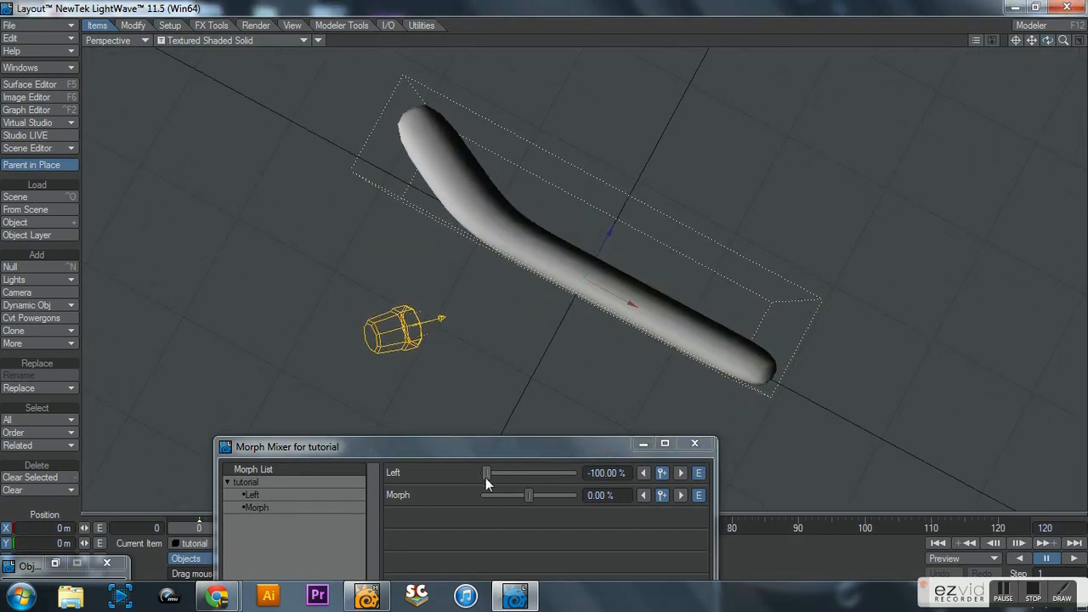
pyautogui.moveTo(486, 473); pyautogui.dragTo(571, 473)
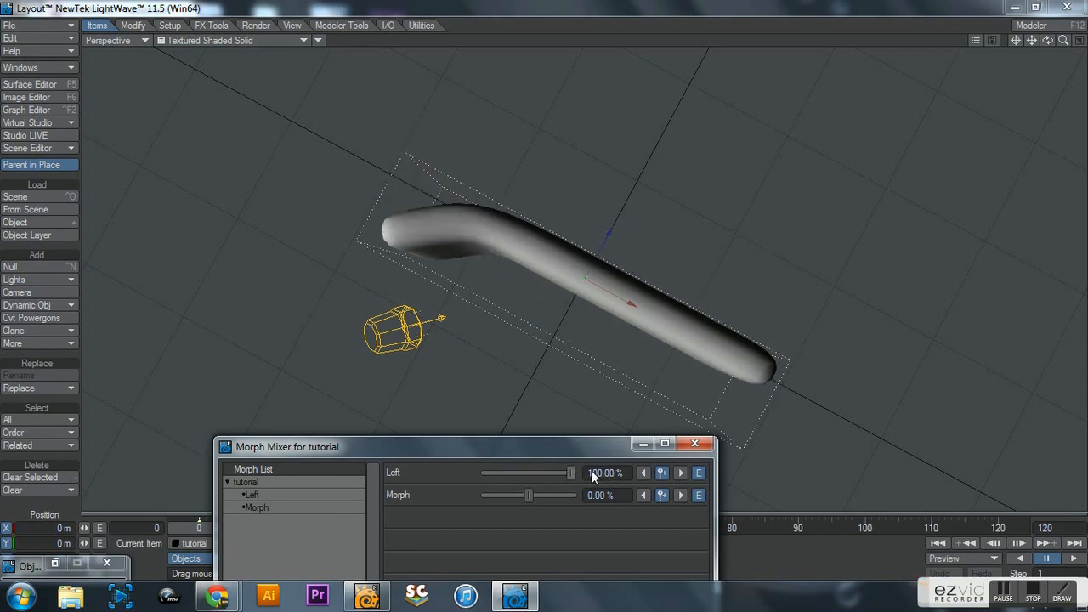
pyautogui.moveTo(571, 473); pyautogui.dragTo(489, 473)
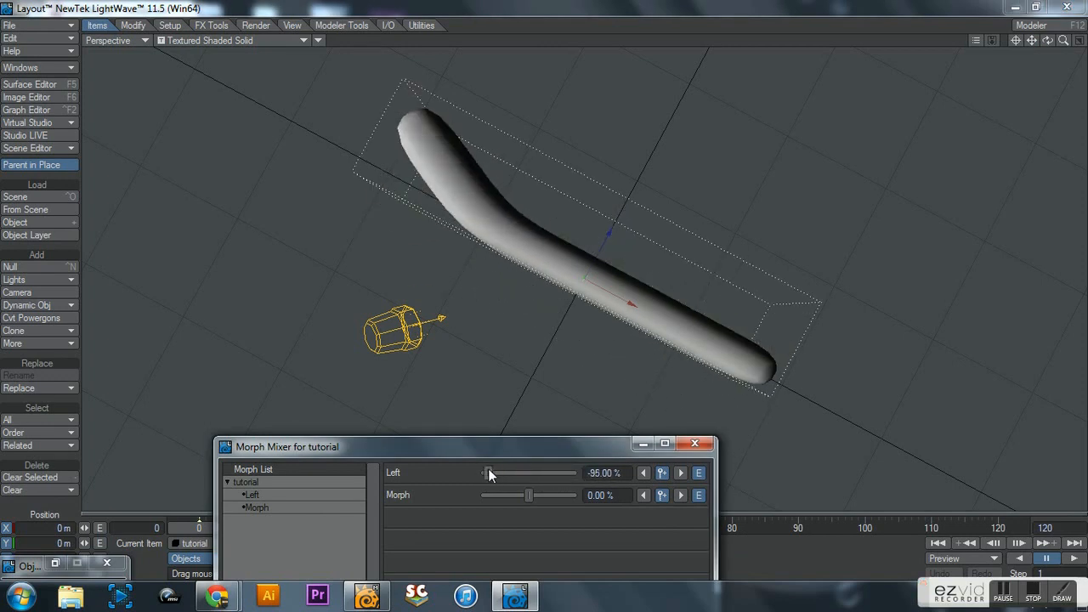
pyautogui.moveTo(489, 473); pyautogui.dragTo(484, 473)
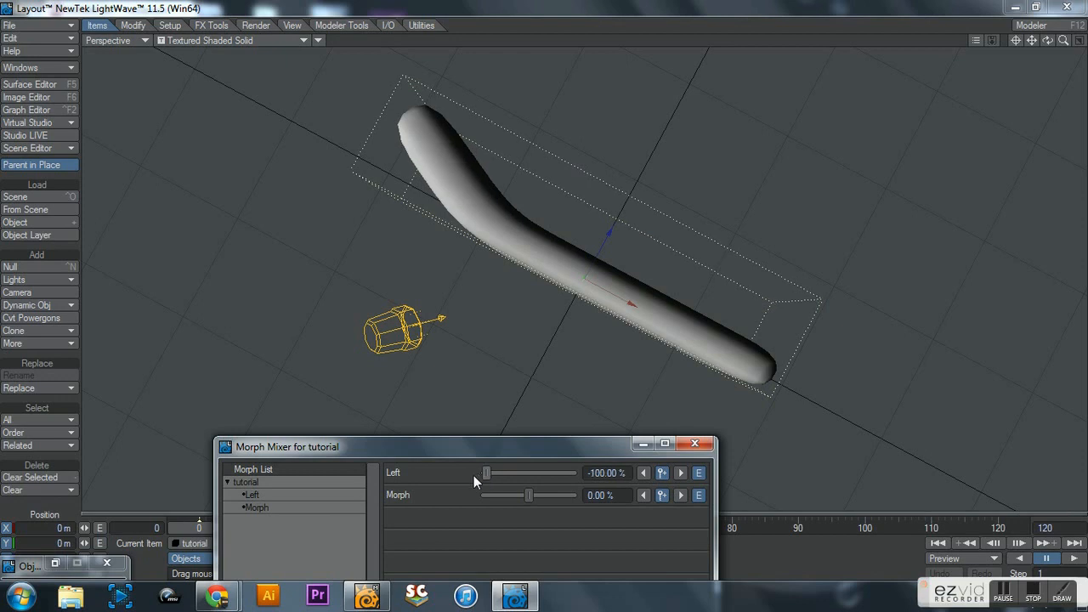
pyautogui.moveTo(483, 478)
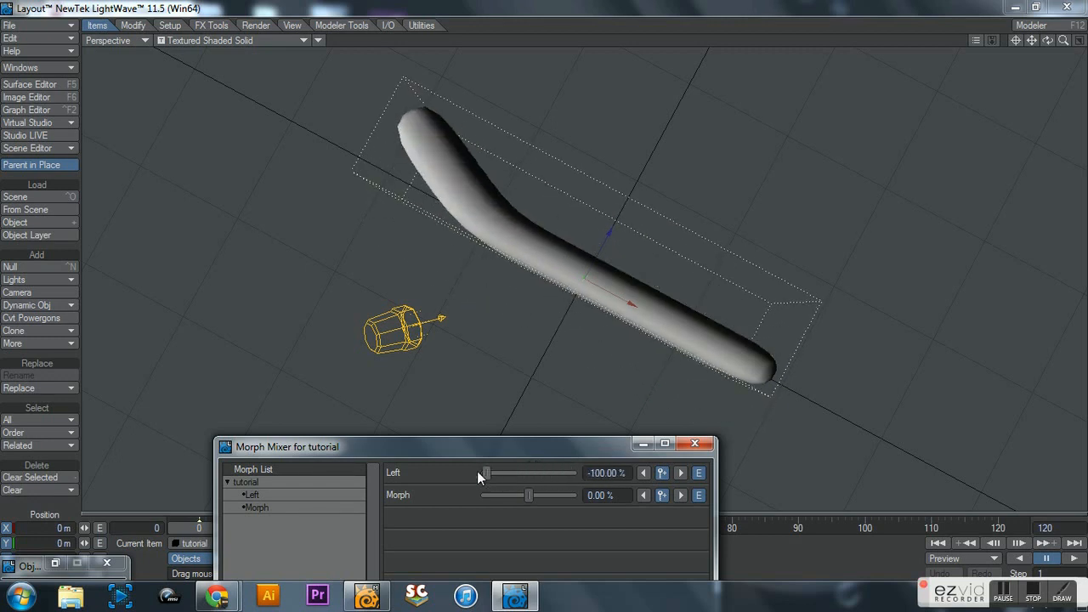
pyautogui.moveTo(484, 472); pyautogui.dragTo(529, 472)
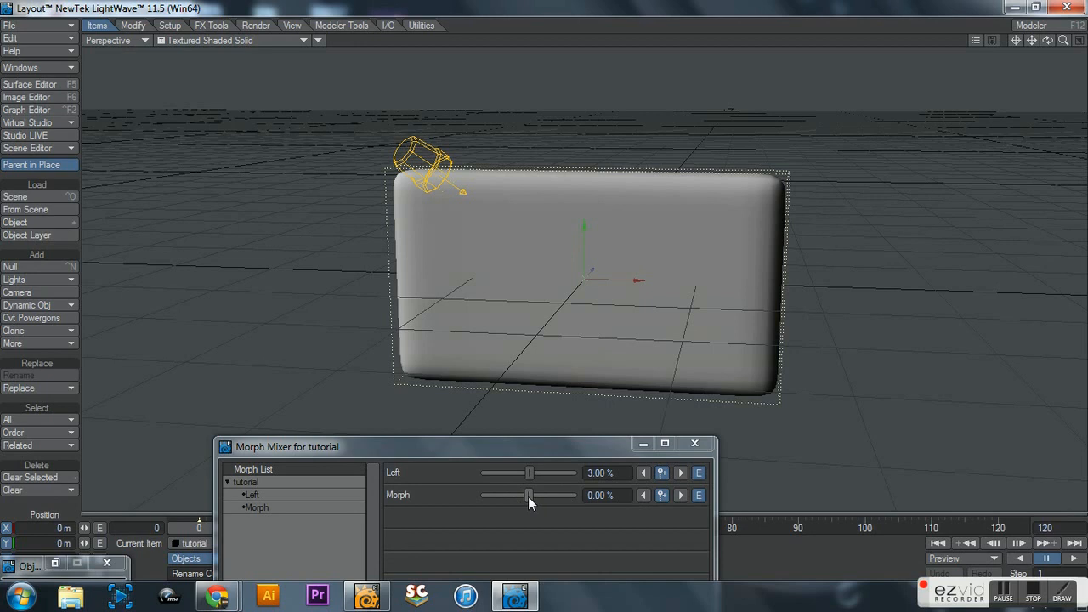
# - Sweep the Morph slider between 100% and -100%, settling at -100%
pyautogui.moveTo(530, 494); pyautogui.dragTo(537, 495)
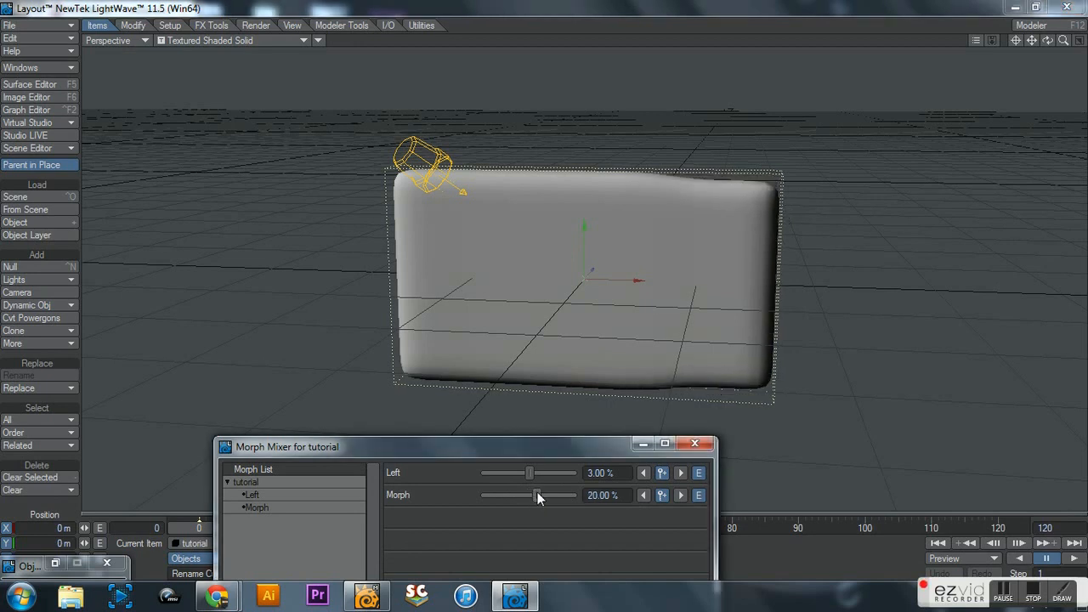
pyautogui.moveTo(535, 495); pyautogui.dragTo(571, 494)
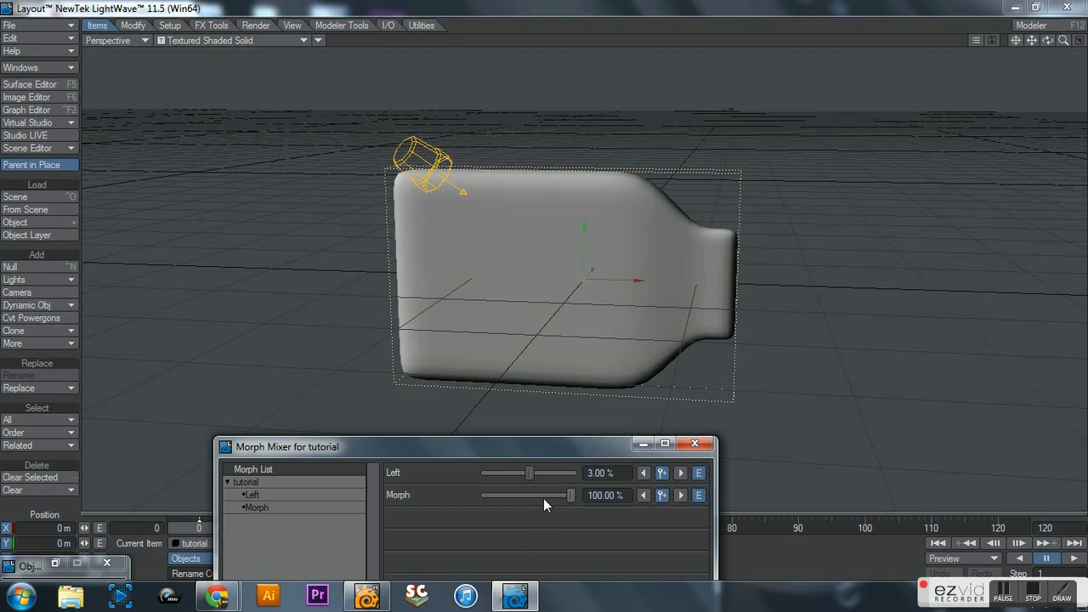
pyautogui.moveTo(570, 494); pyautogui.dragTo(542, 494)
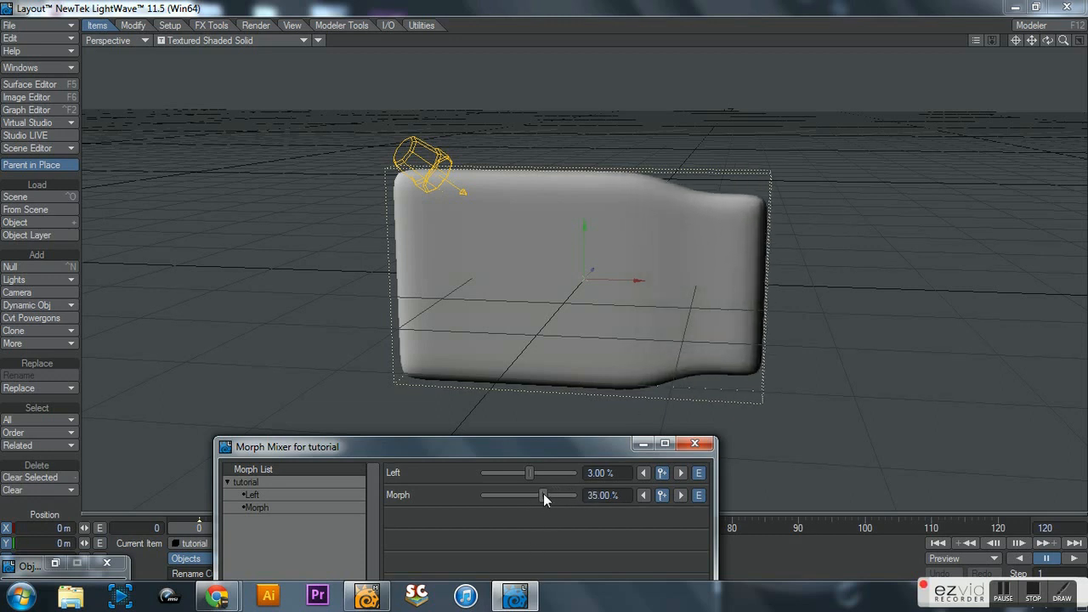
pyautogui.moveTo(544, 495); pyautogui.dragTo(505, 495)
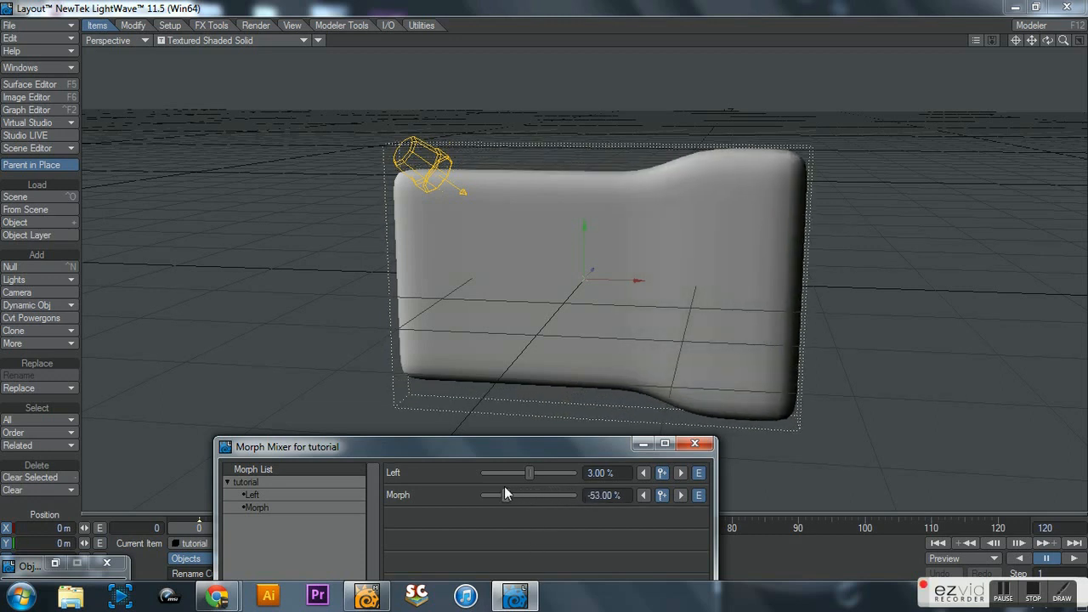
pyautogui.moveTo(493, 495); pyautogui.dragTo(485, 495)
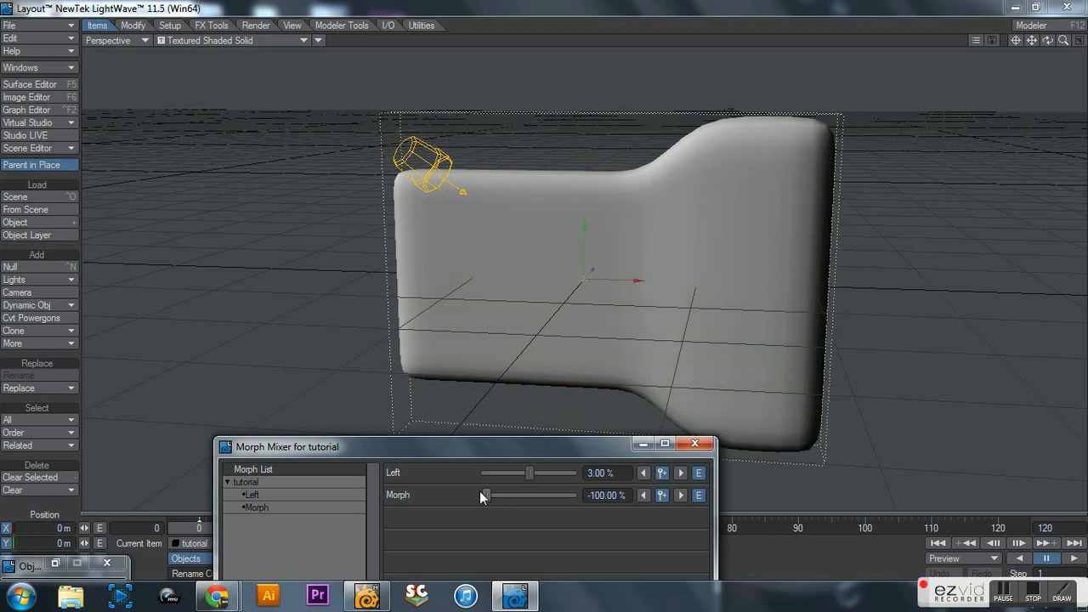
pyautogui.moveTo(483, 495); pyautogui.dragTo(550, 495)
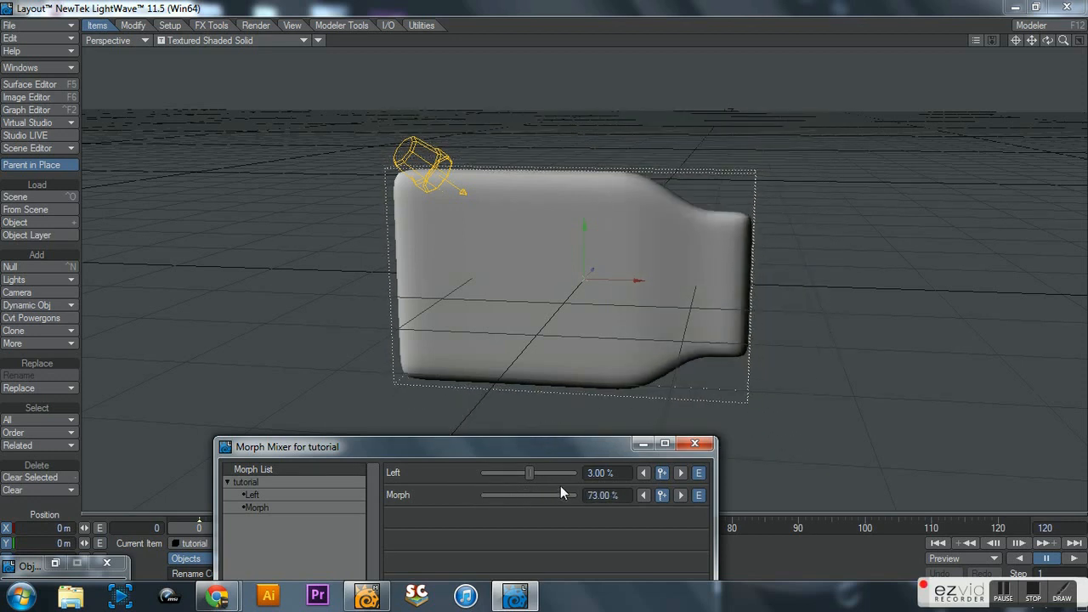
pyautogui.moveTo(544, 494); pyautogui.dragTo(504, 494)
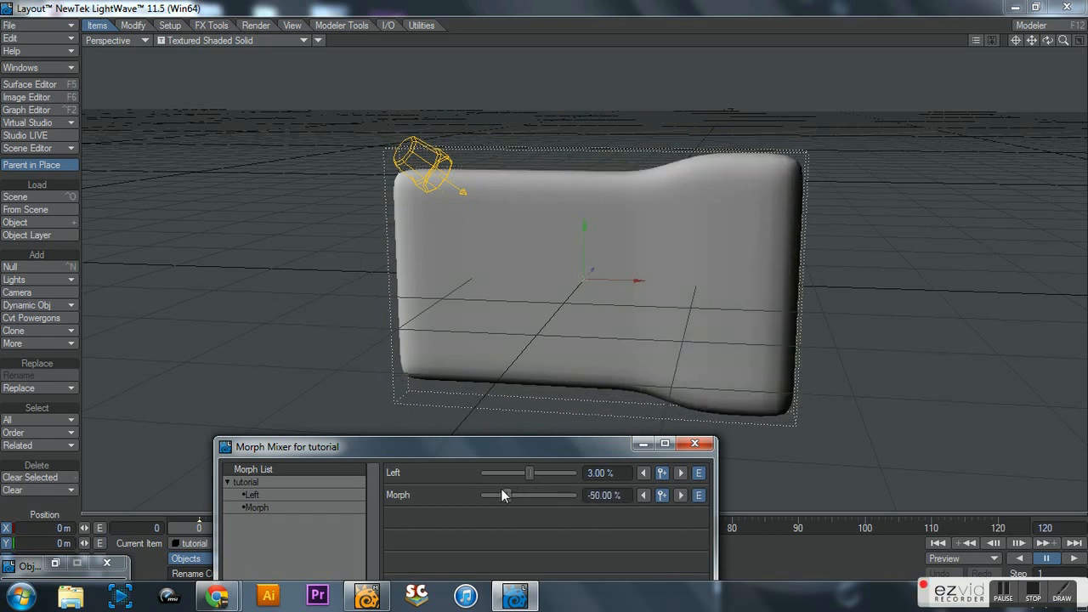
pyautogui.moveTo(491, 495); pyautogui.dragTo(542, 494)
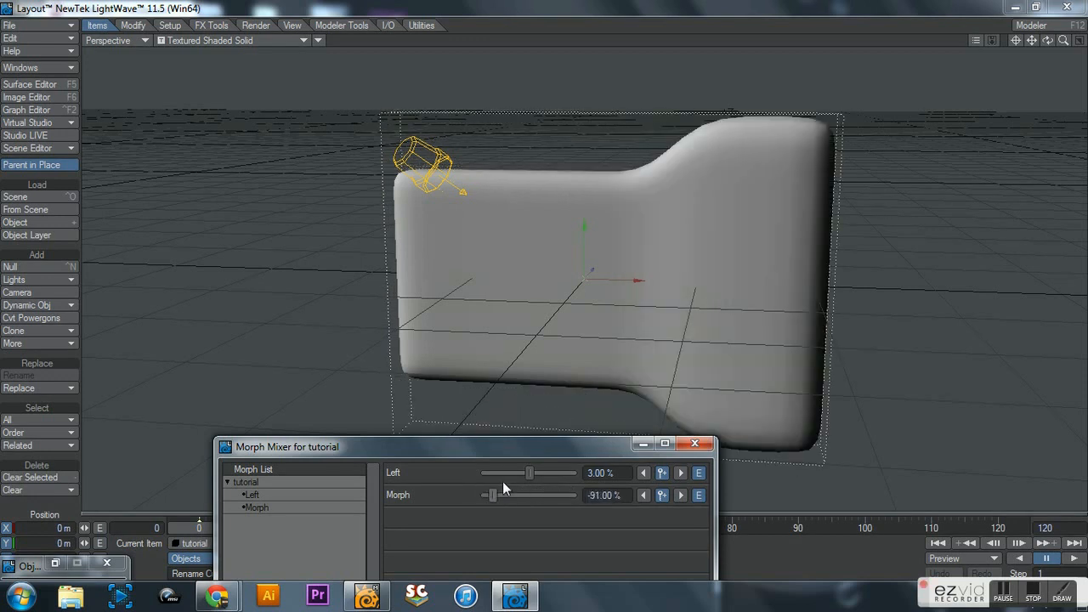
pyautogui.moveTo(493, 494); pyautogui.dragTo(512, 495)
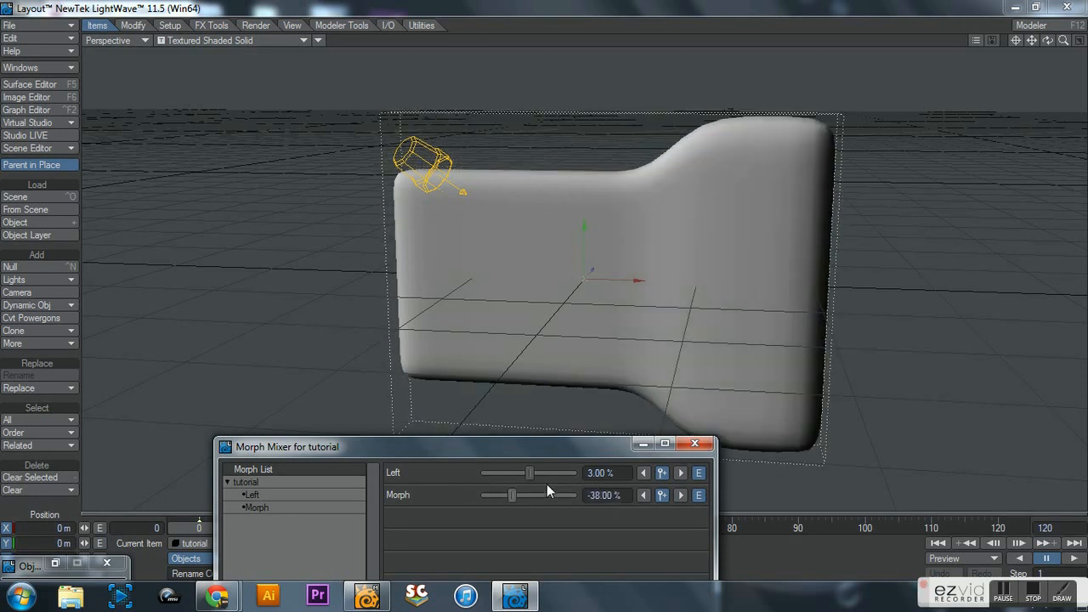
pyautogui.moveTo(511, 495); pyautogui.dragTo(486, 494)
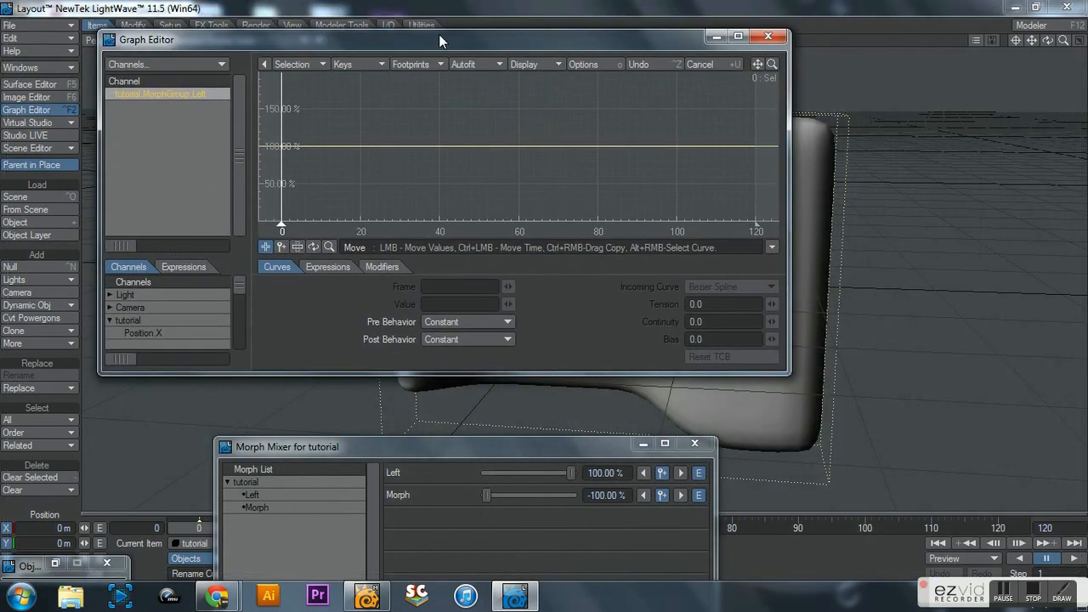
# - Close the Graph Editor, then reposition and widen the Morph Mixer window
pyautogui.click(768, 36)
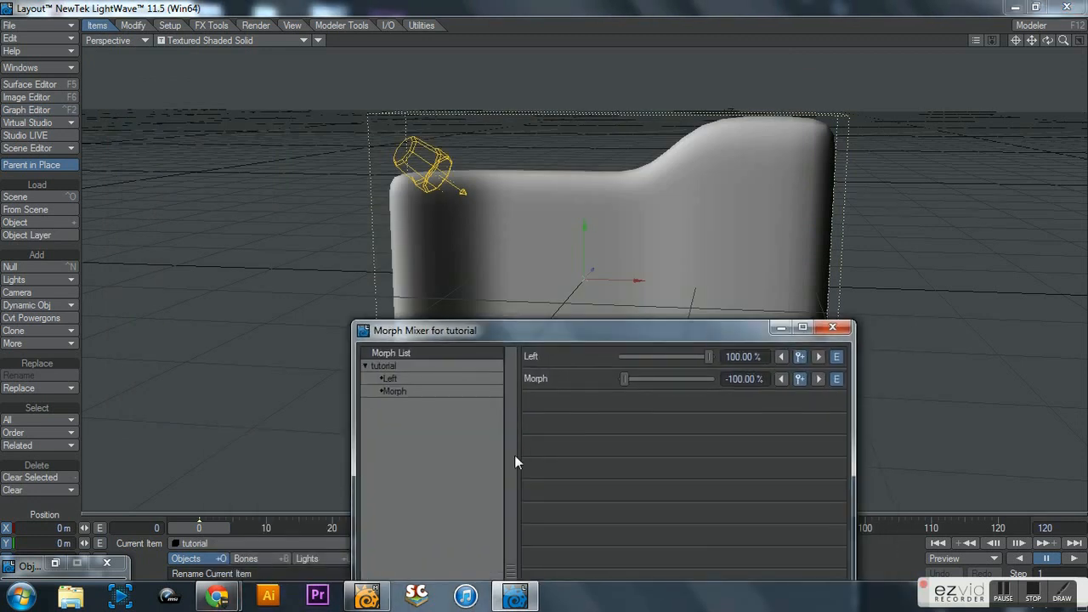
pyautogui.moveTo(208, 525)
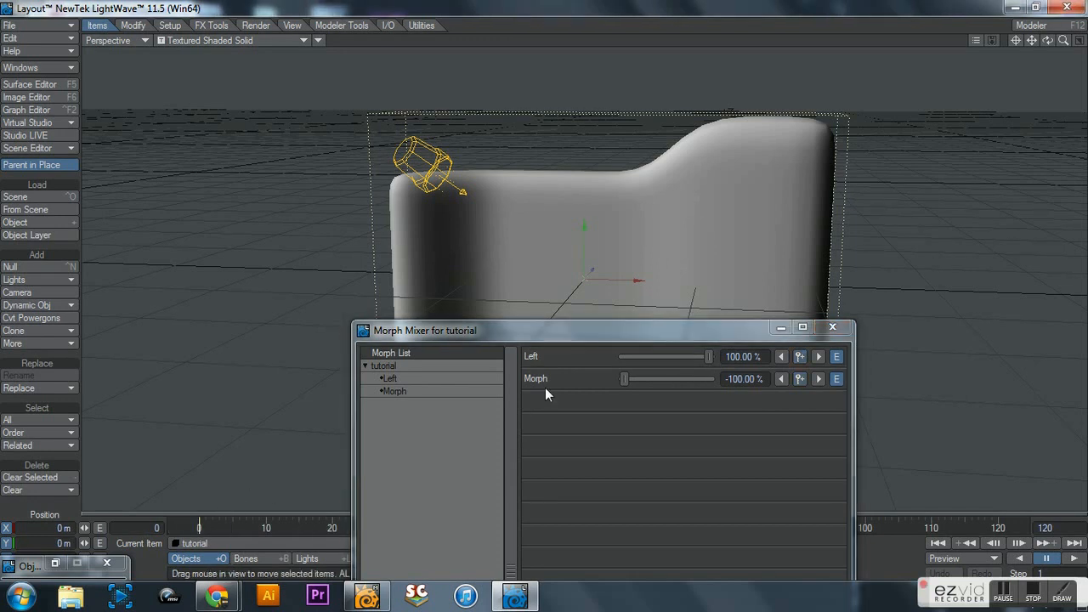
pyautogui.moveTo(425, 330); pyautogui.dragTo(325, 136)
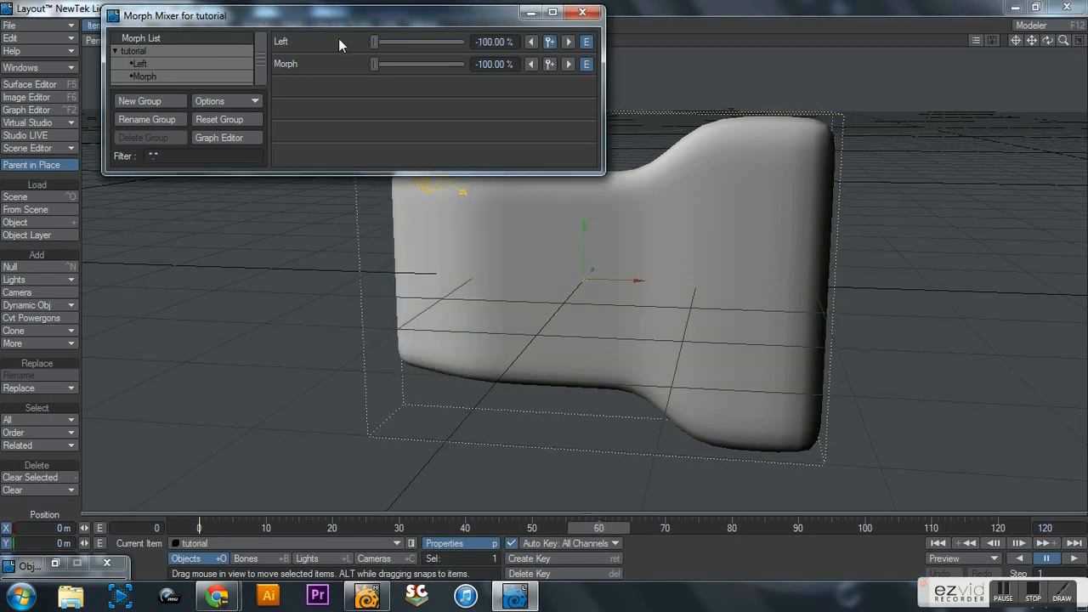
pyautogui.moveTo(374, 64); pyautogui.dragTo(459, 64)
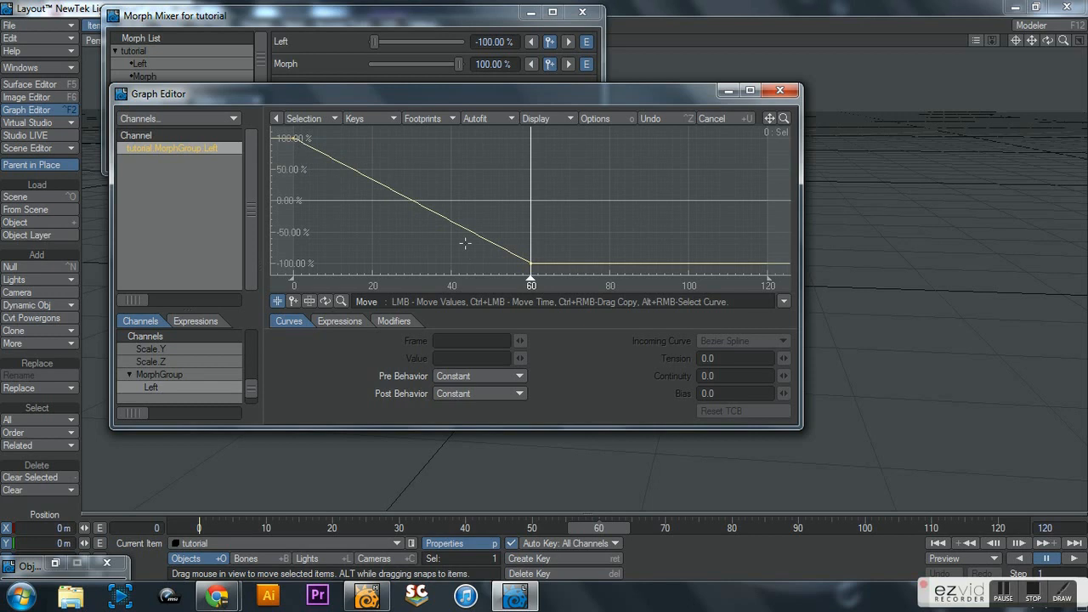
pyautogui.moveTo(488, 243)
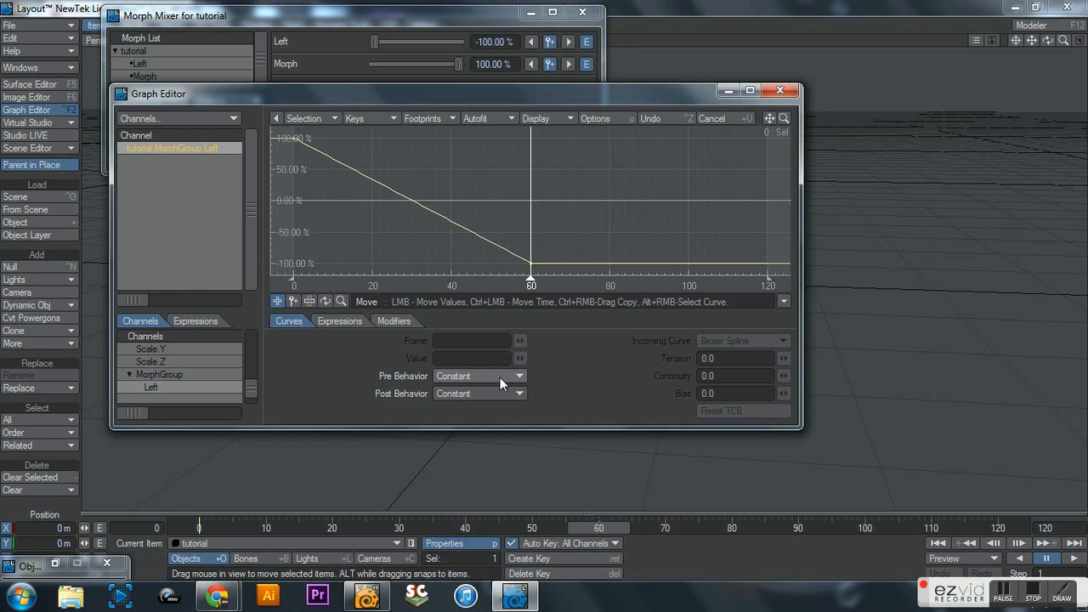
# - Set the Left channel's Pre and Post Behavior to Oscillate and close the Graph Editor
pyautogui.click(476, 376)
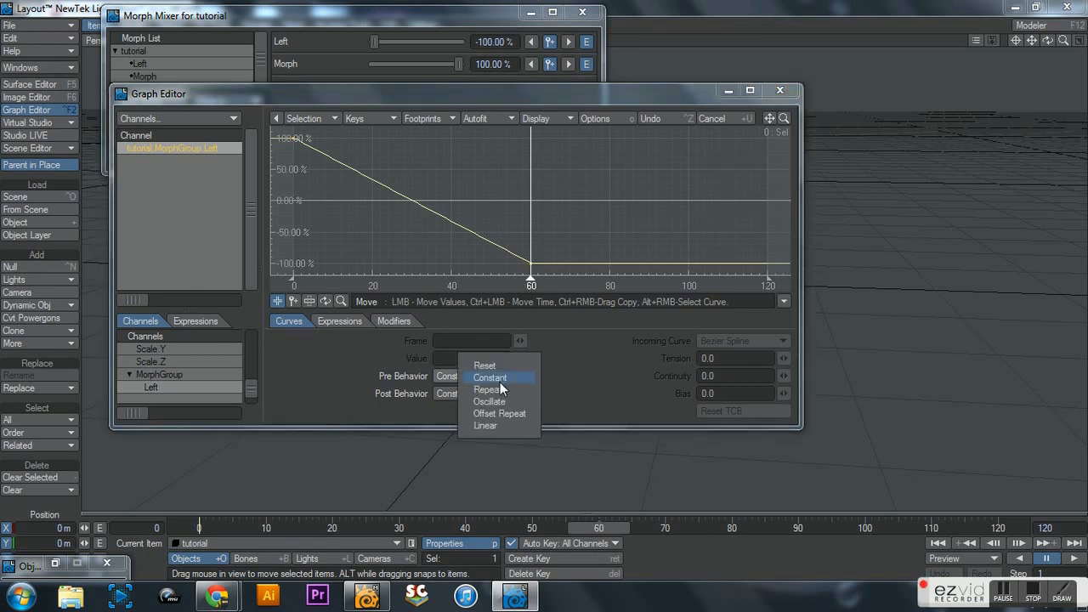
pyautogui.click(488, 401)
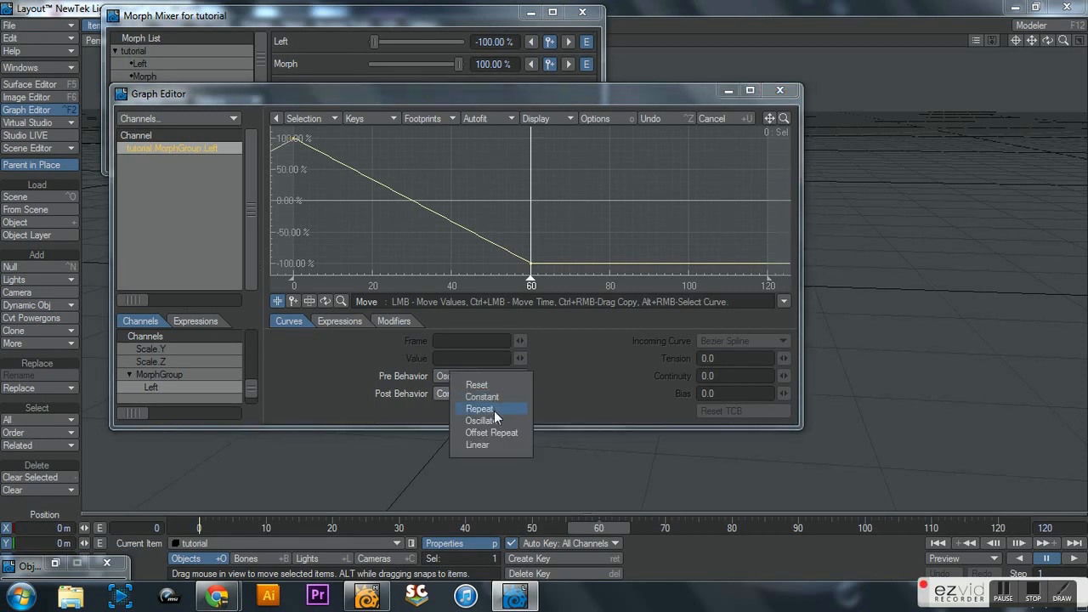
pyautogui.click(480, 419)
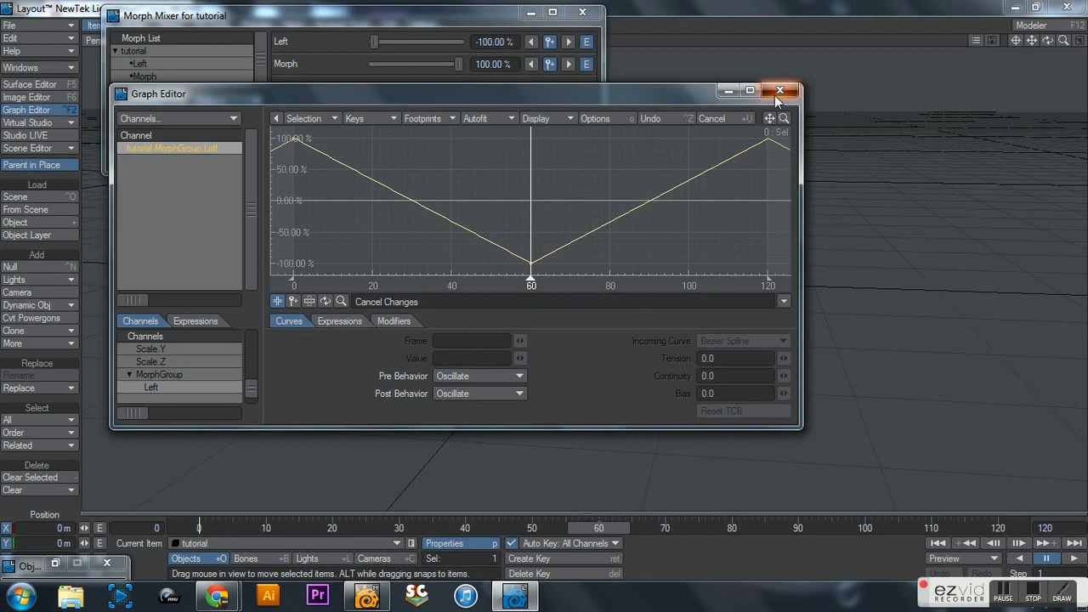
pyautogui.click(779, 91)
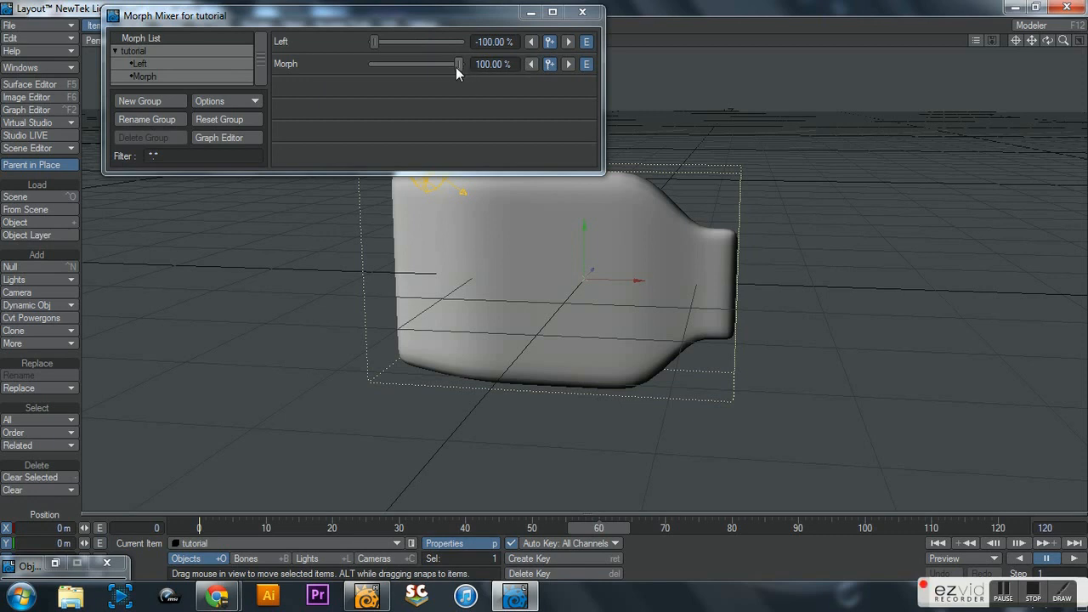
pyautogui.moveTo(460, 64); pyautogui.dragTo(456, 64)
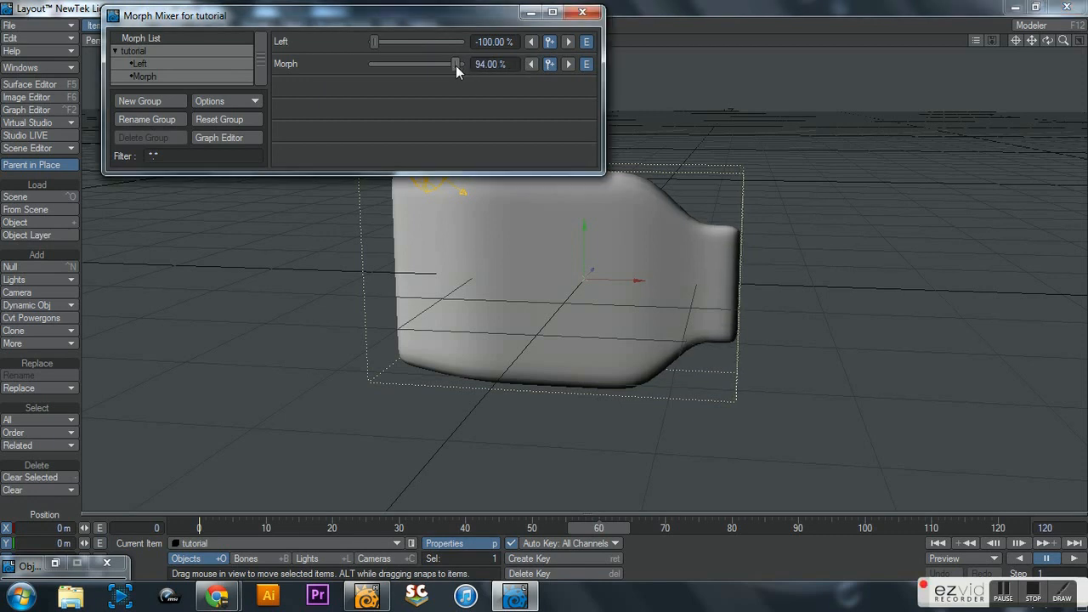
pyautogui.moveTo(457, 64); pyautogui.dragTo(461, 63)
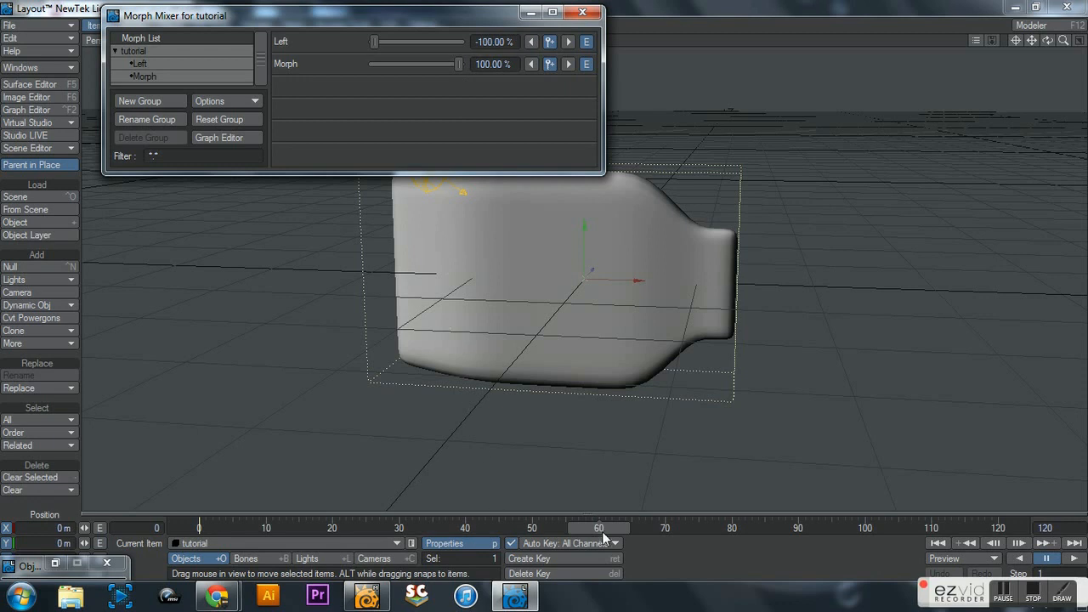
pyautogui.moveTo(599, 528); pyautogui.dragTo(491, 528)
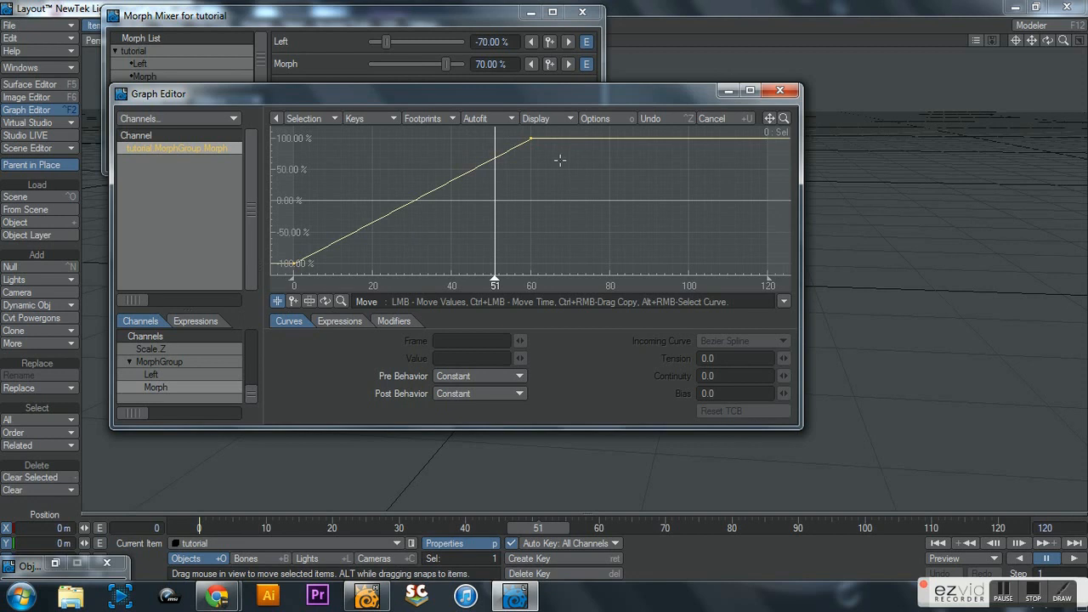
# - Select the Morph key at frame 60, set it to oscillate, and close Graph Editor and Morph Mixer
pyautogui.click(531, 138)
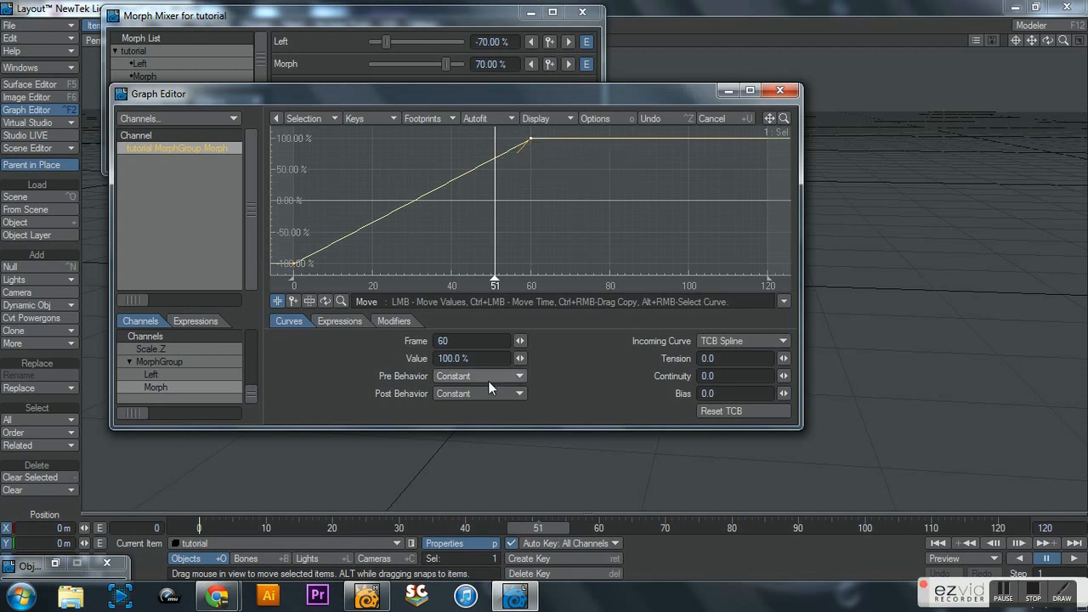
pyautogui.click(479, 375)
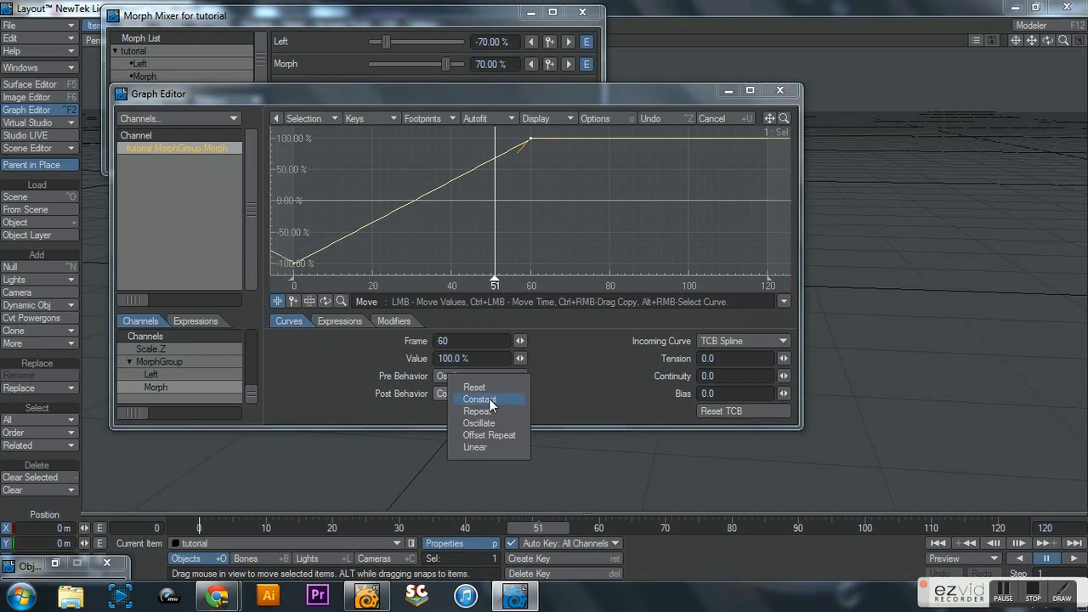
pyautogui.click(478, 422)
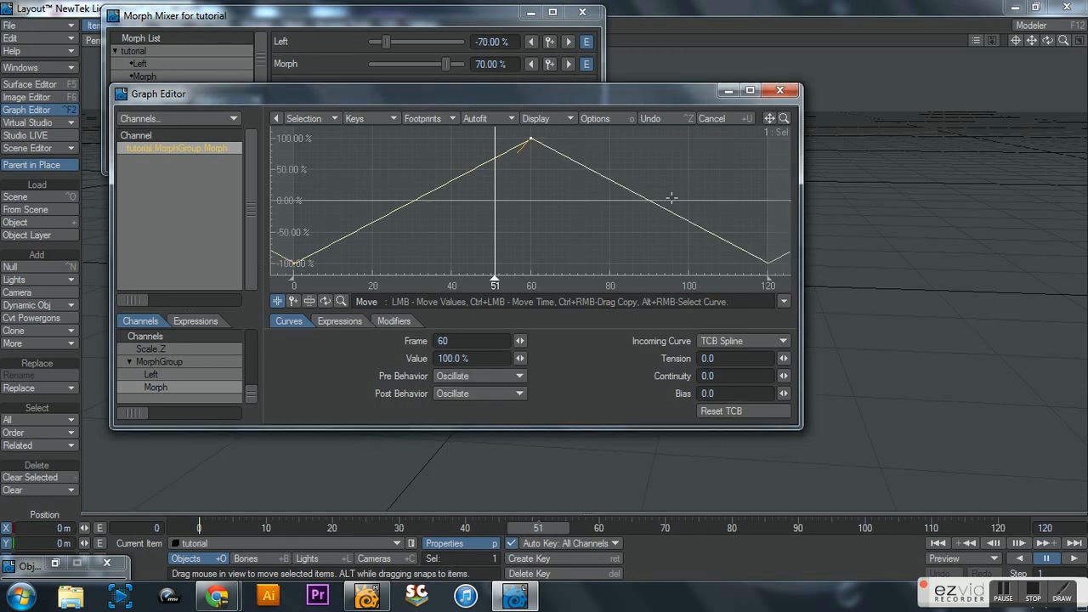
pyautogui.click(778, 90)
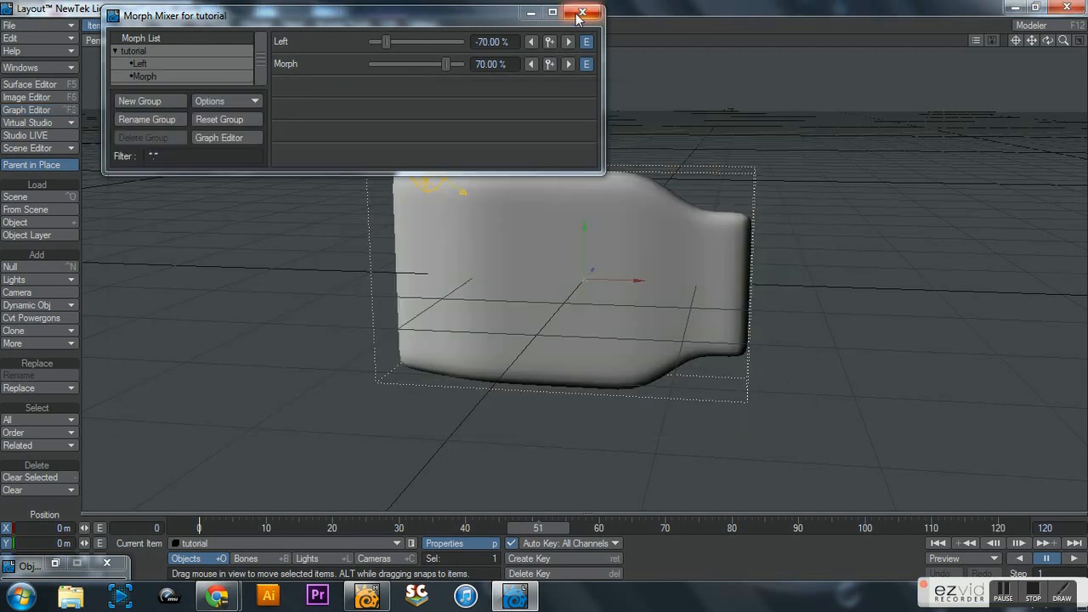
pyautogui.click(582, 14)
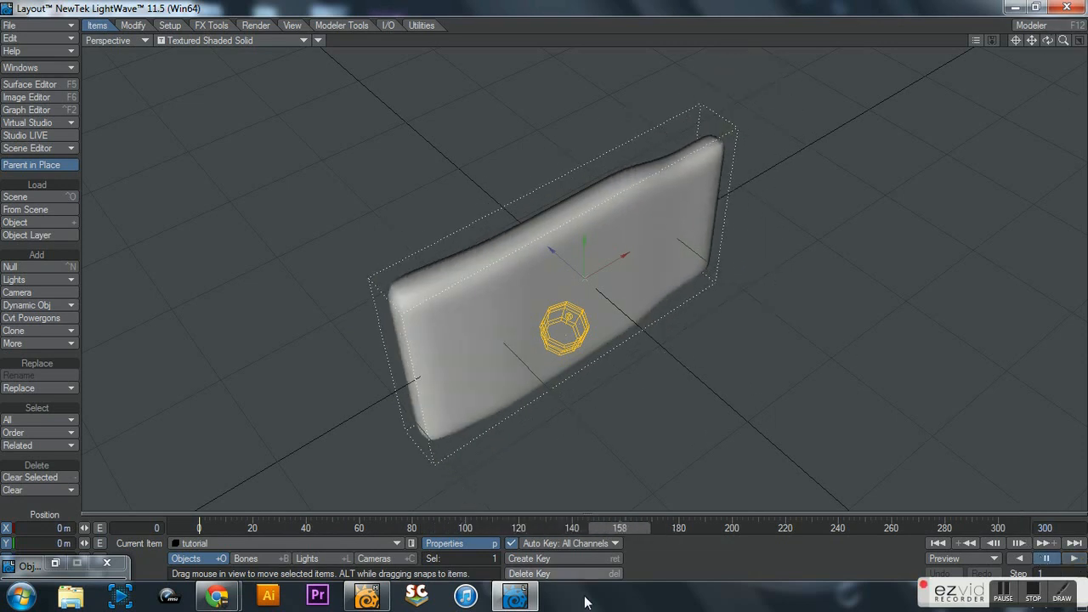
pyautogui.moveTo(216, 595)
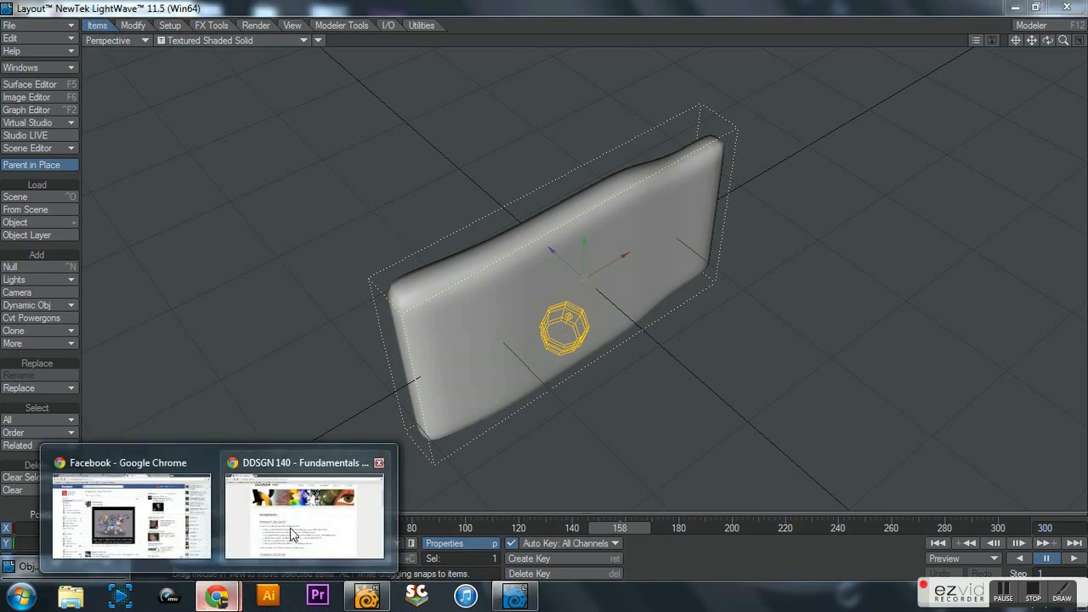
# - Bring the DDSGN 140 course page forward from the taskbar
pyautogui.click(304, 519)
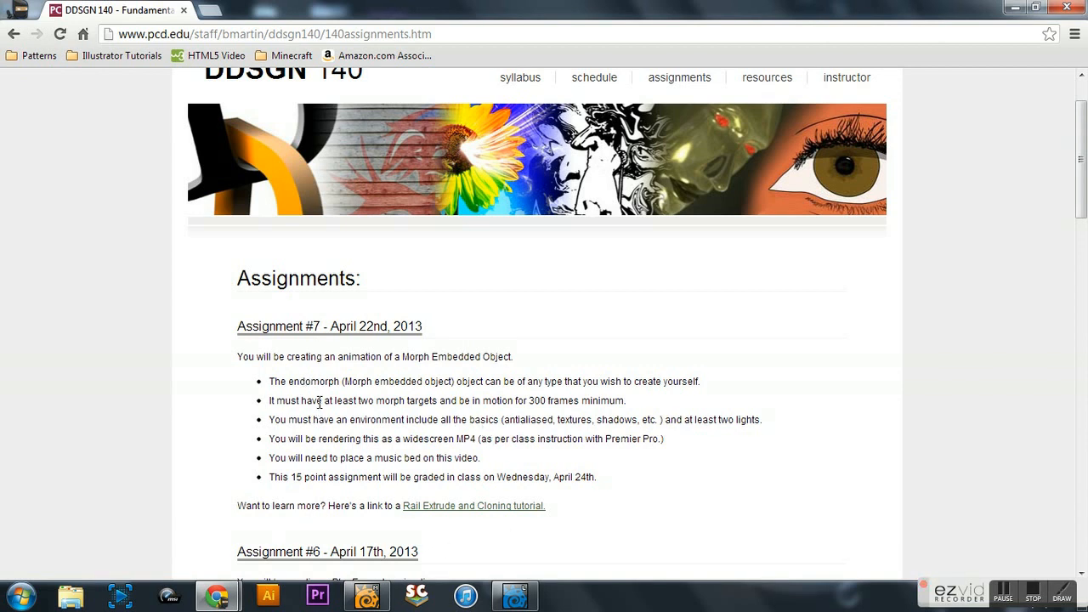
# - Highlight the first three Assignment #7 bullets: object type, morph targets over 300 frames, environment
pyautogui.moveTo(321, 381); pyautogui.dragTo(612, 381)
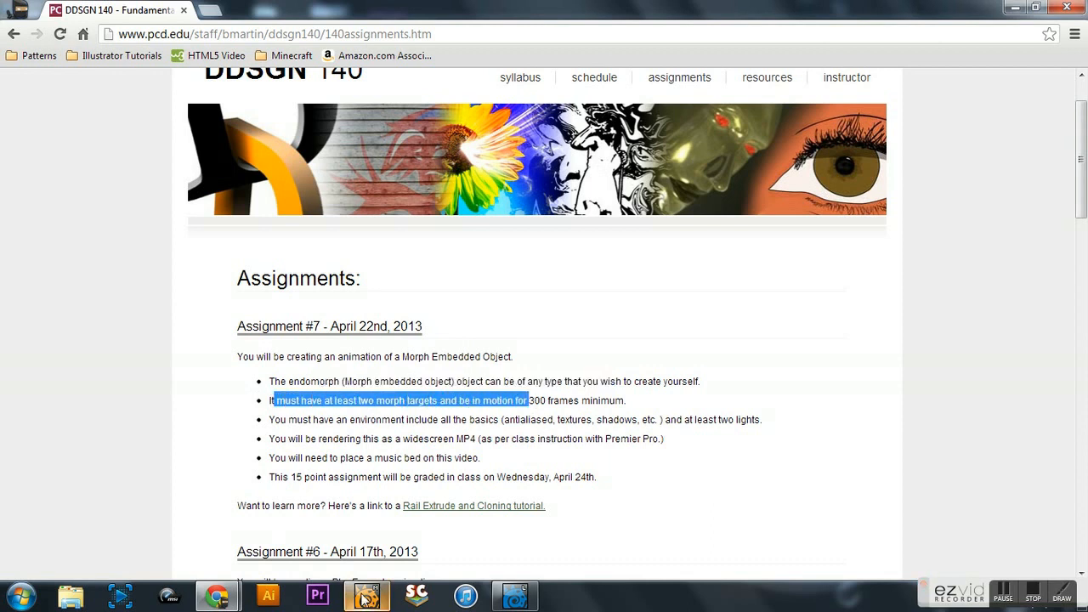
pyautogui.click(367, 594)
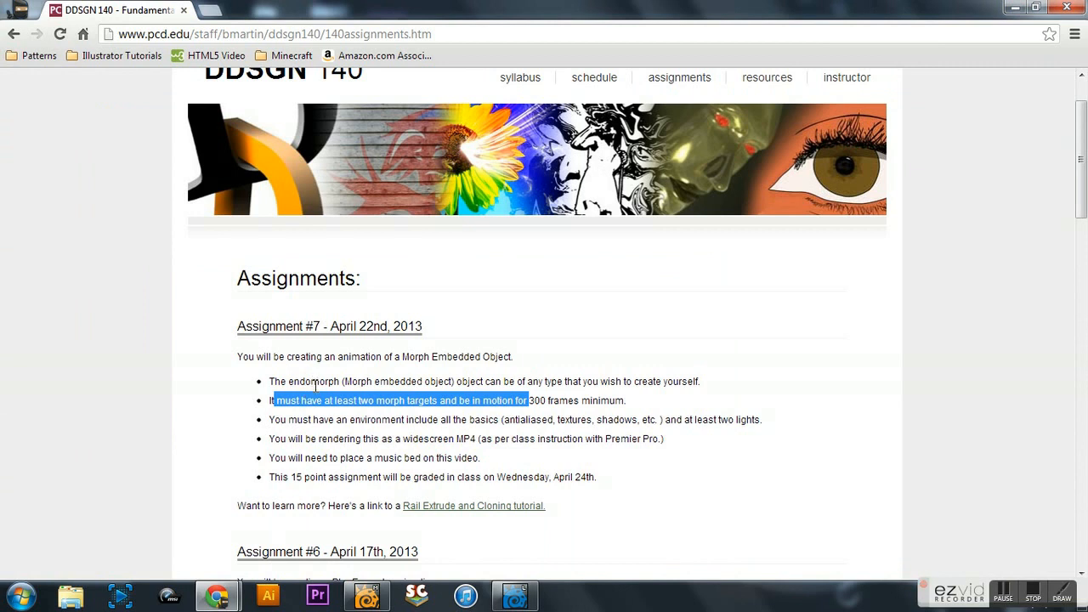
pyautogui.moveTo(272, 400); pyautogui.dragTo(514, 381)
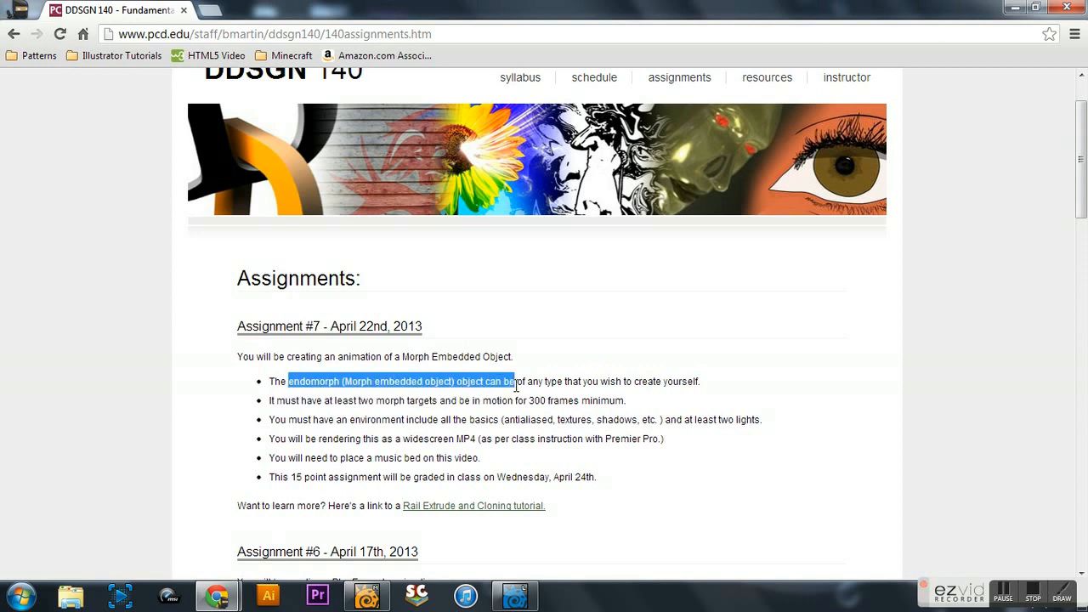
pyautogui.moveTo(513, 381); pyautogui.dragTo(760, 419)
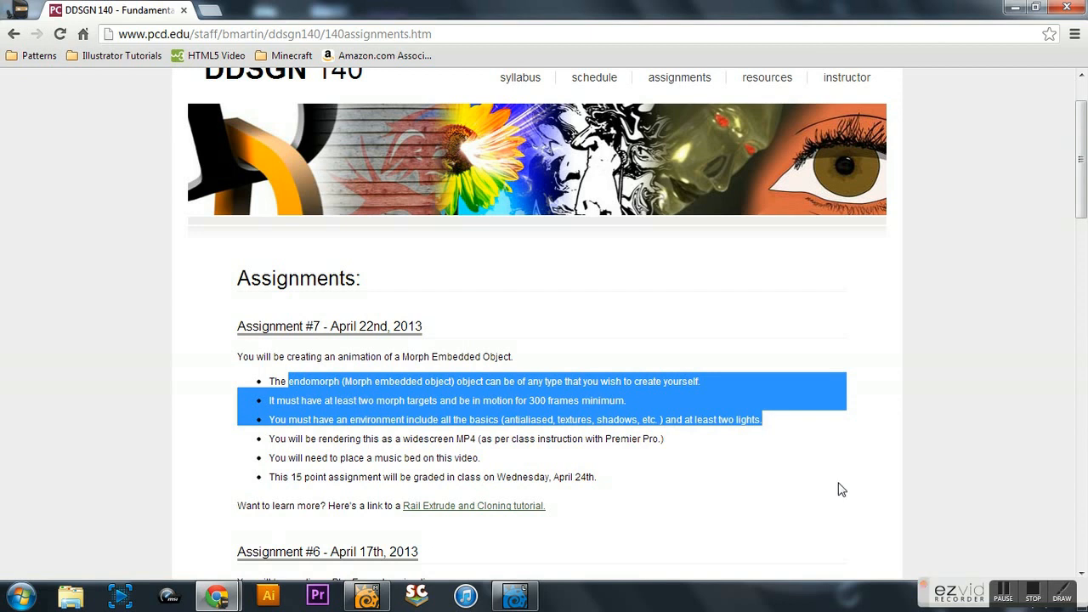
pyautogui.moveTo(1002, 561)
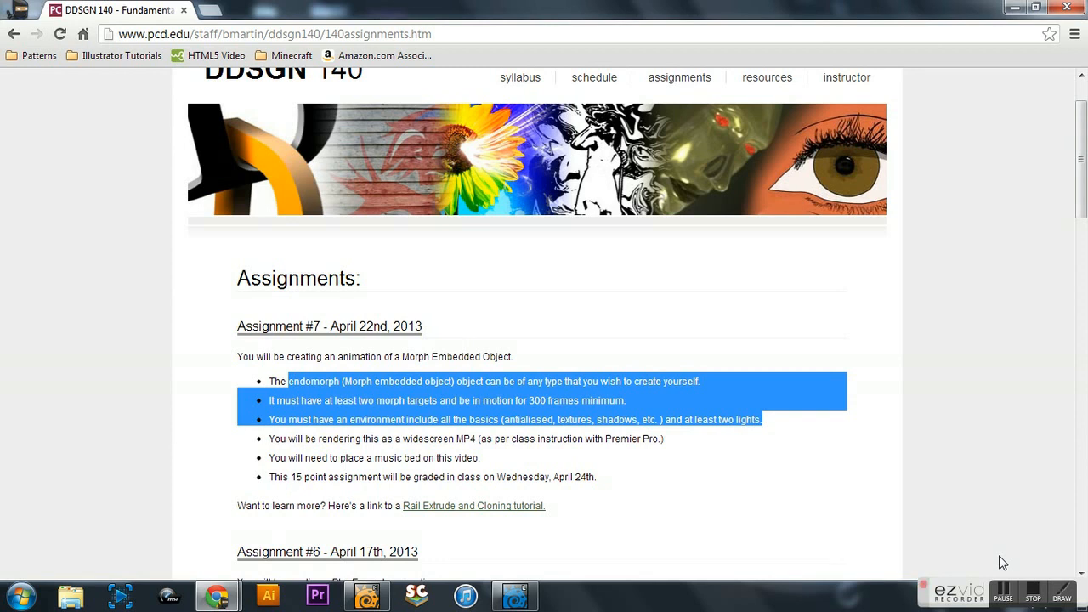
pyautogui.moveTo(1034, 593)
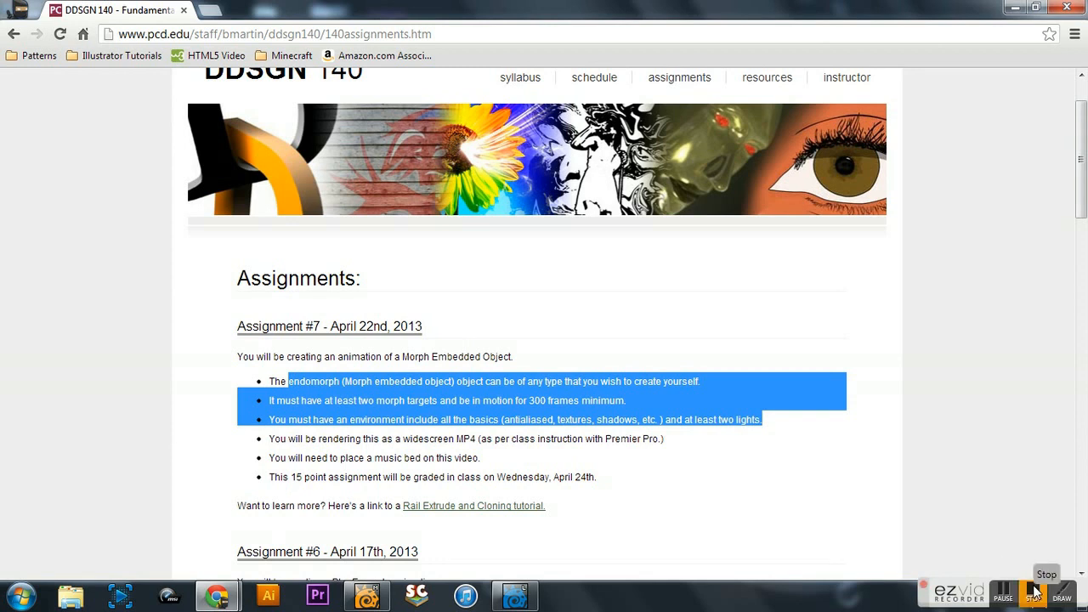